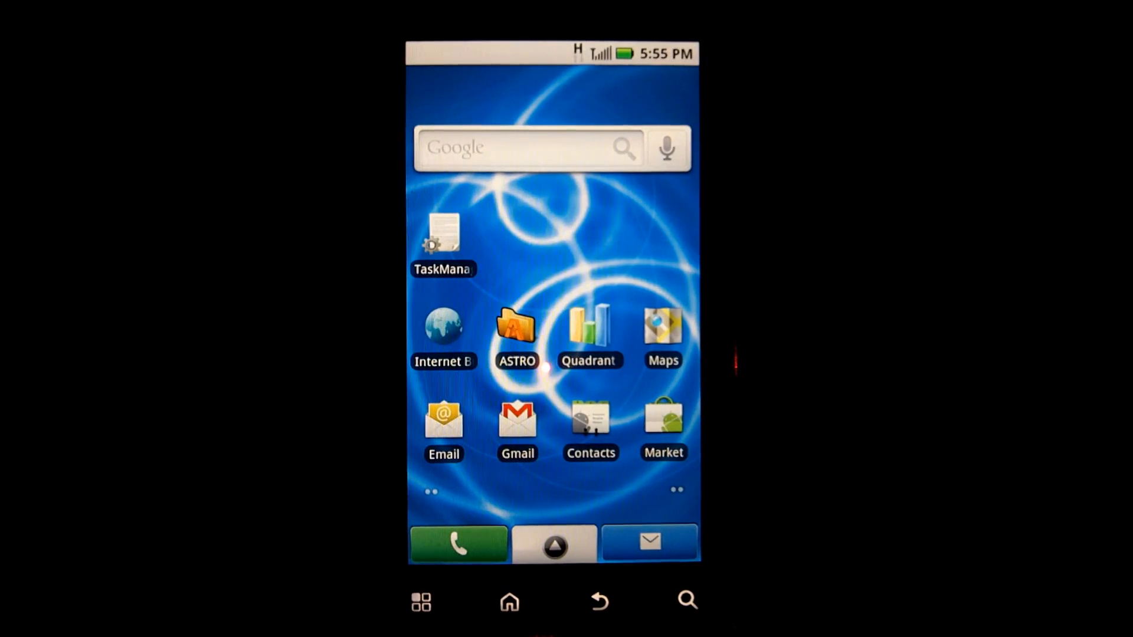
Step: Browse the phone's app list, return home and launch Quadrant Standard
left_click(553, 544)
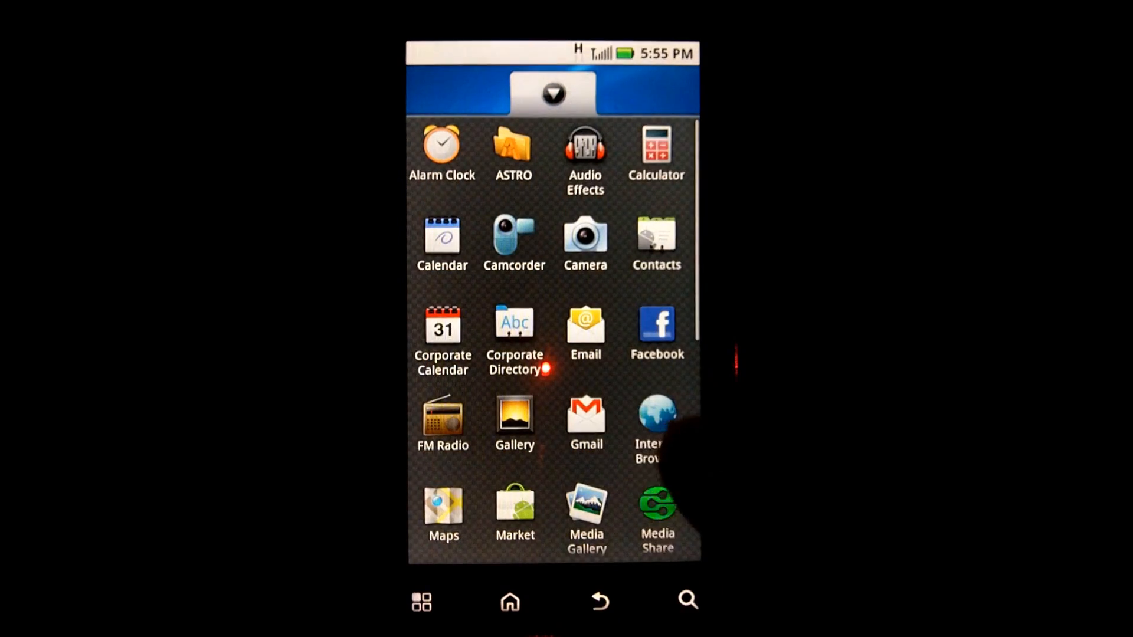
scroll("down", 3)
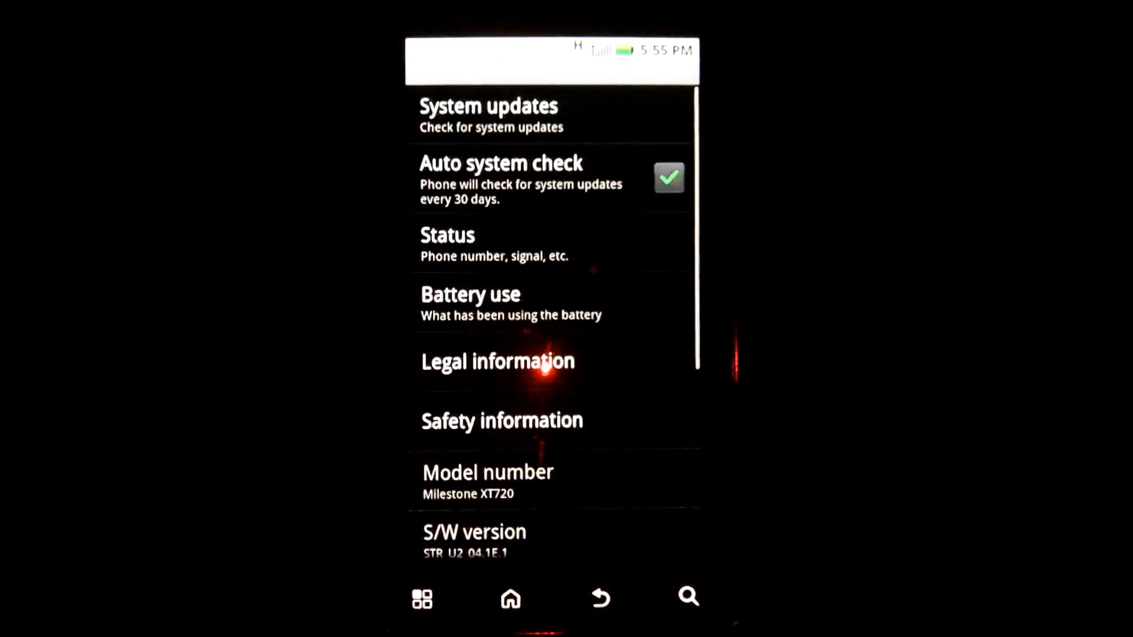
scroll("down", 3)
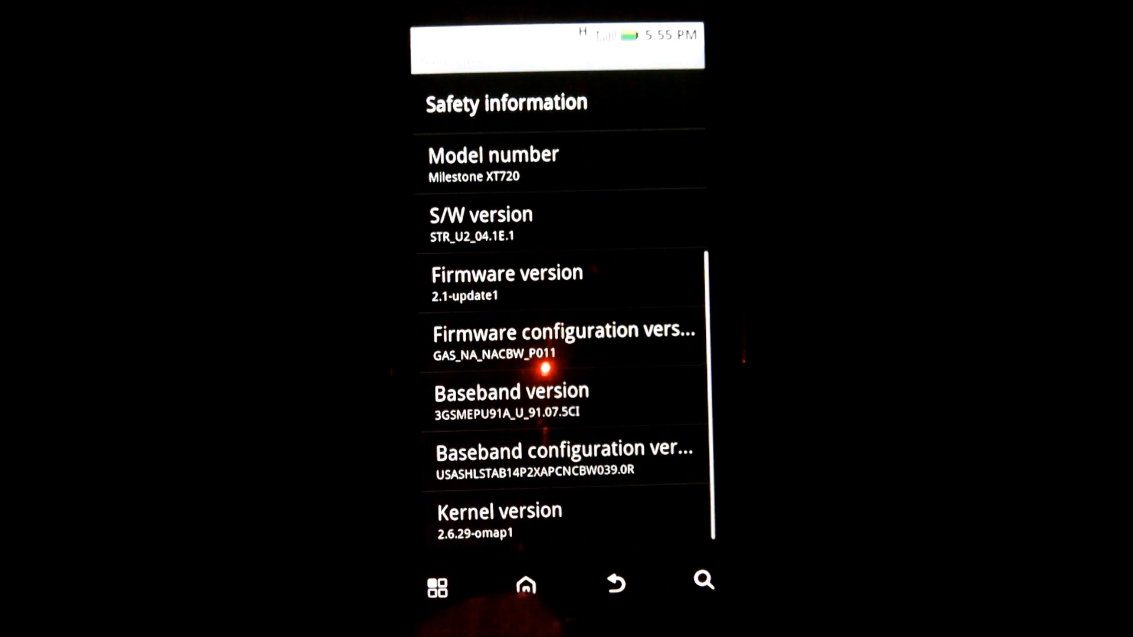
left_click(526, 582)
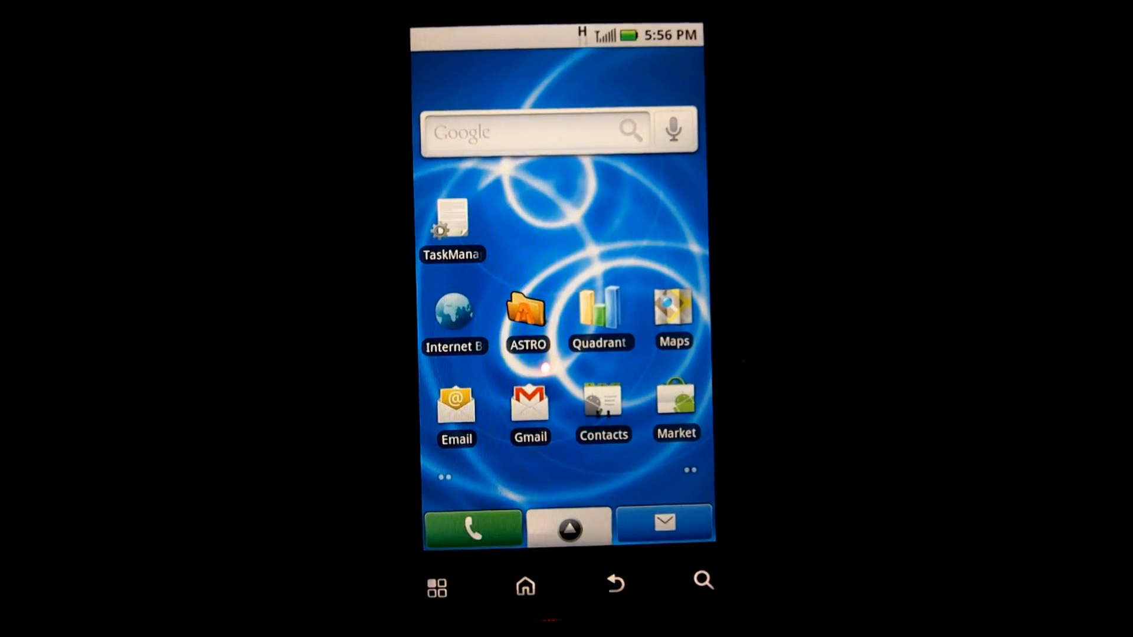
left_click(568, 526)
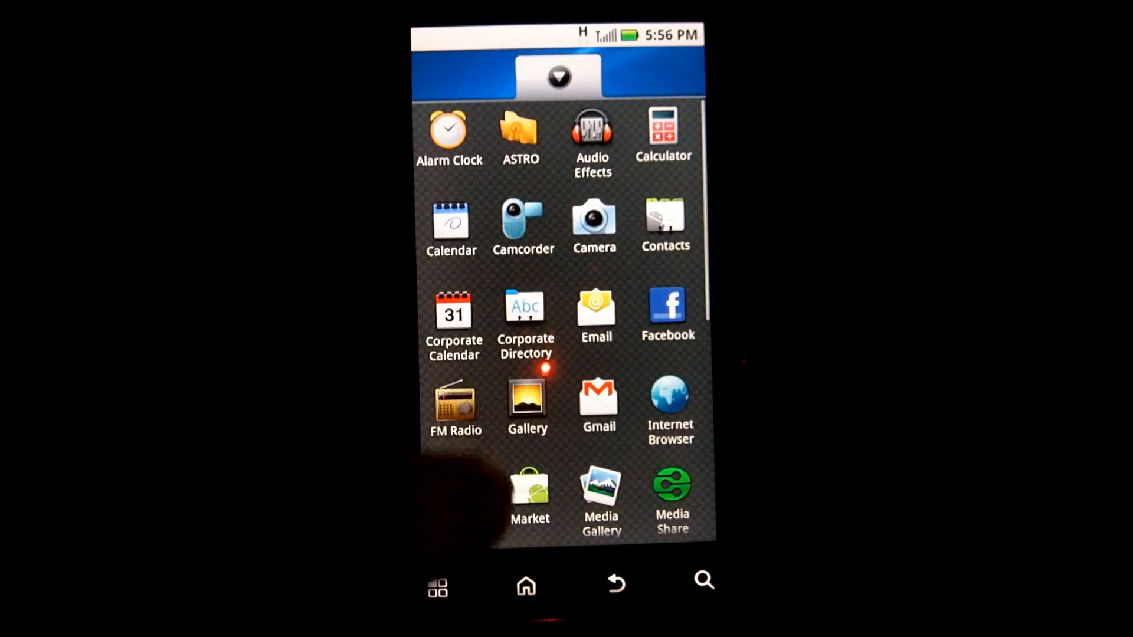
left_click(525, 584)
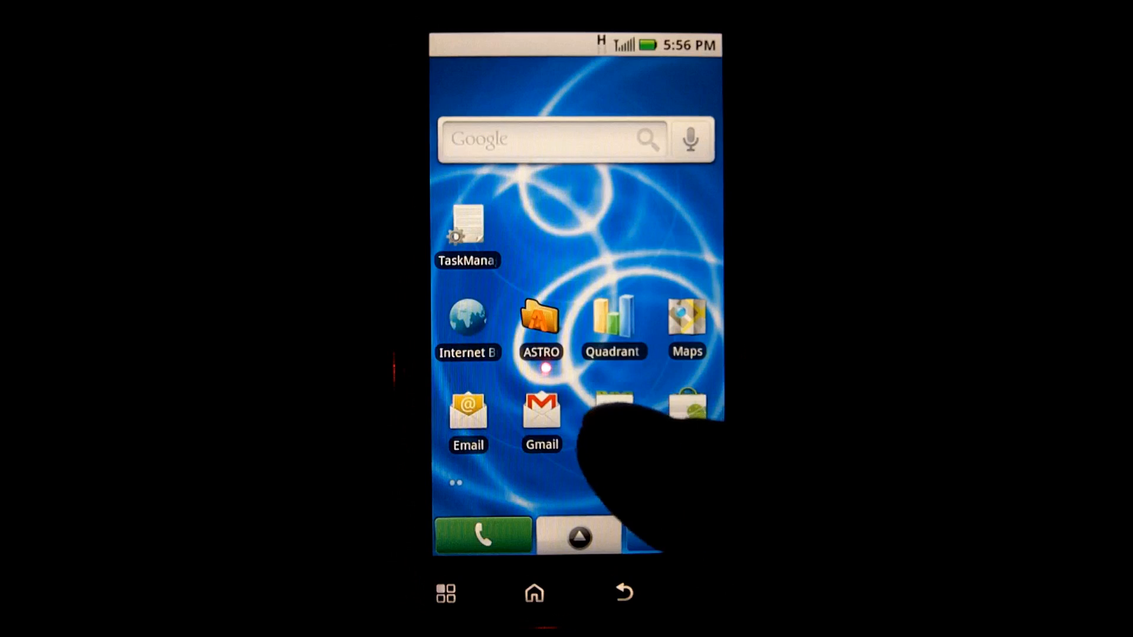
left_click(612, 314)
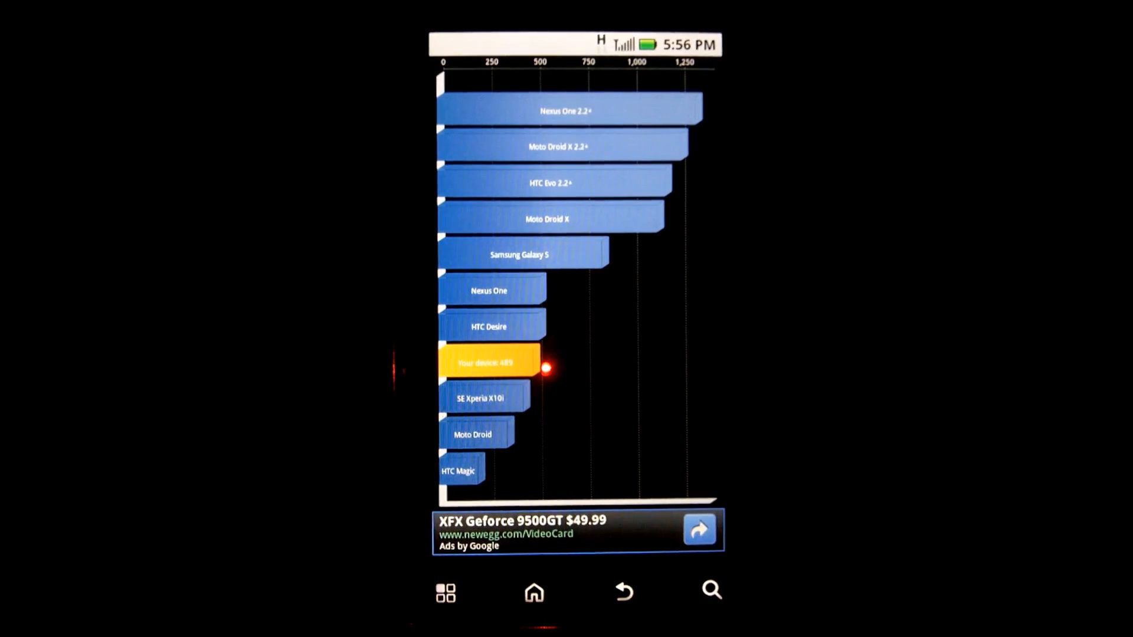
Step: Review Quadrant's system information (ARMv7 CPU at 720 MHz, PowerVR SGX 530) and close it
left_click(445, 592)
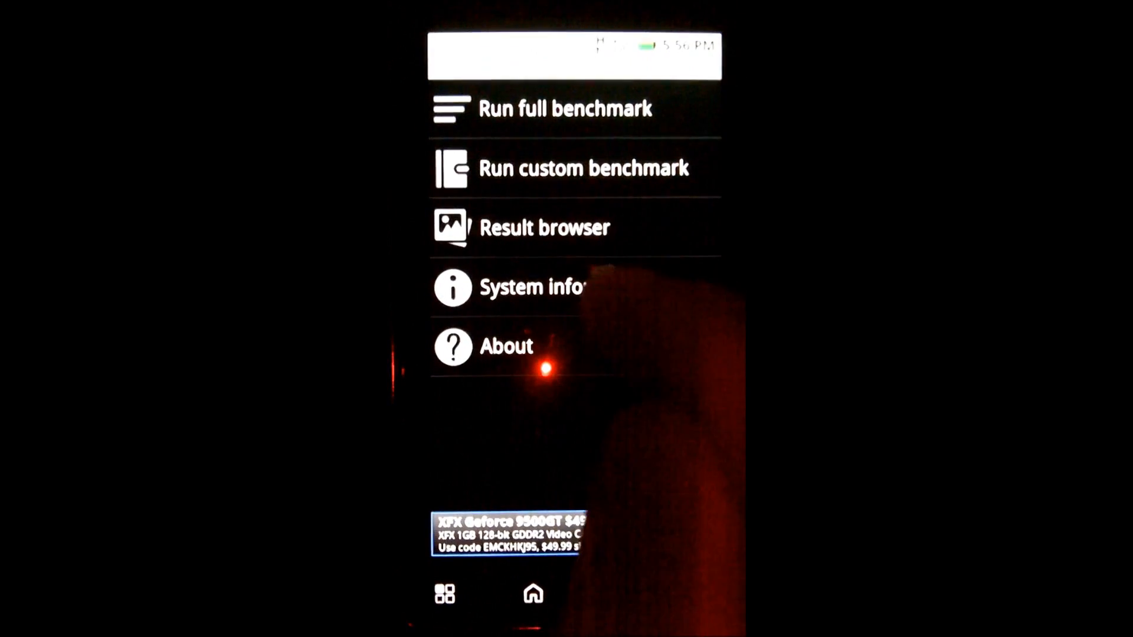
left_click(531, 287)
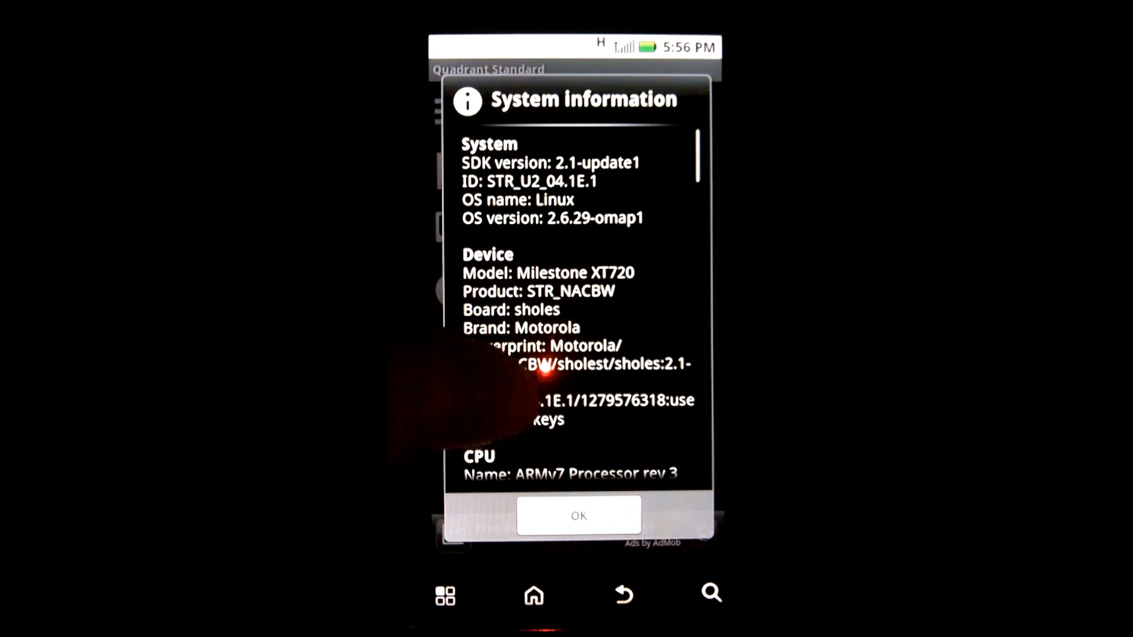
scroll("down", 3)
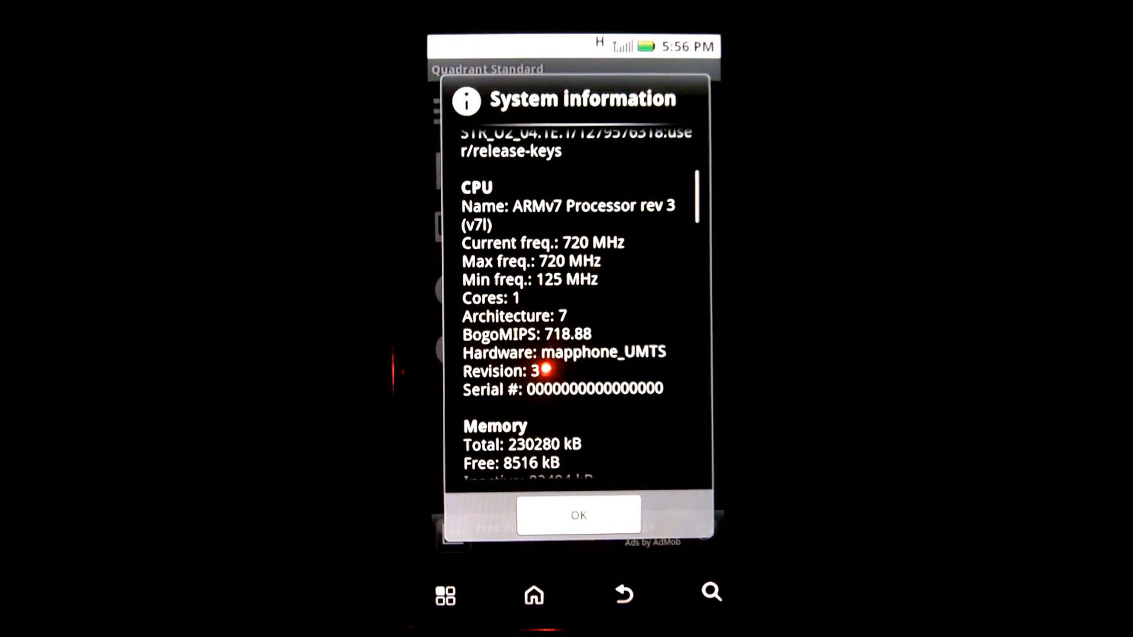
scroll("down", 3)
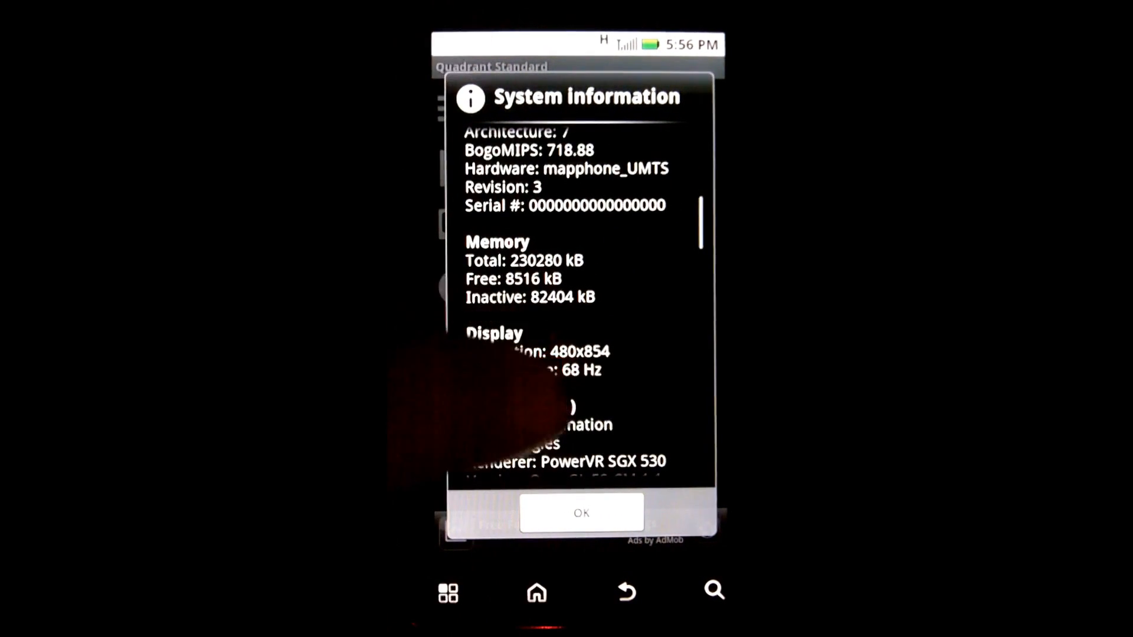
scroll("down", 3)
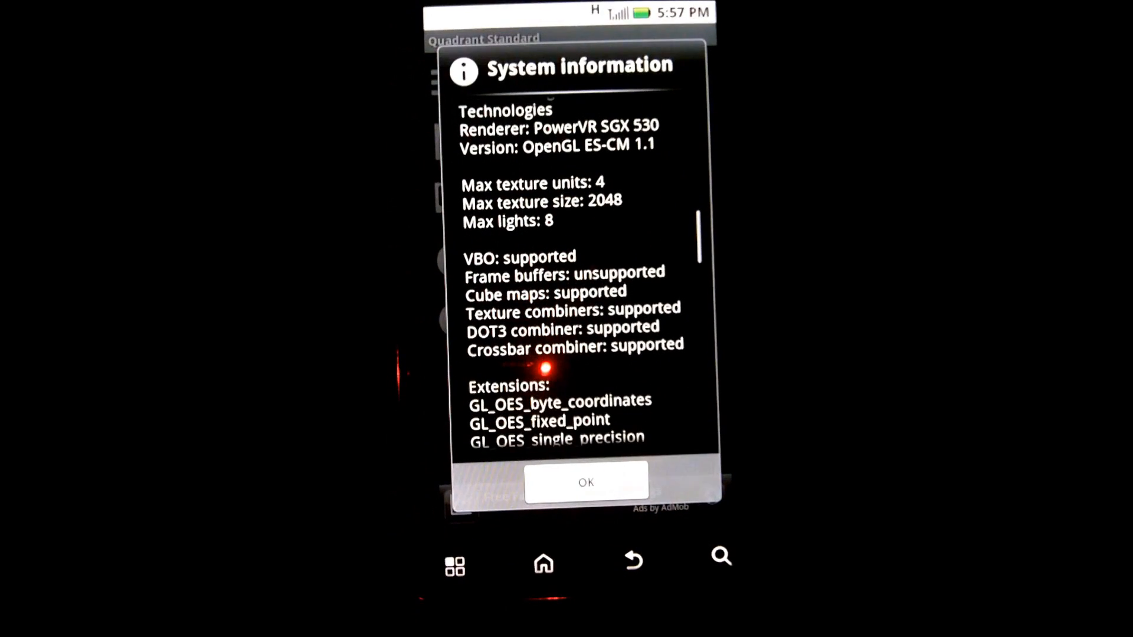
left_click(586, 482)
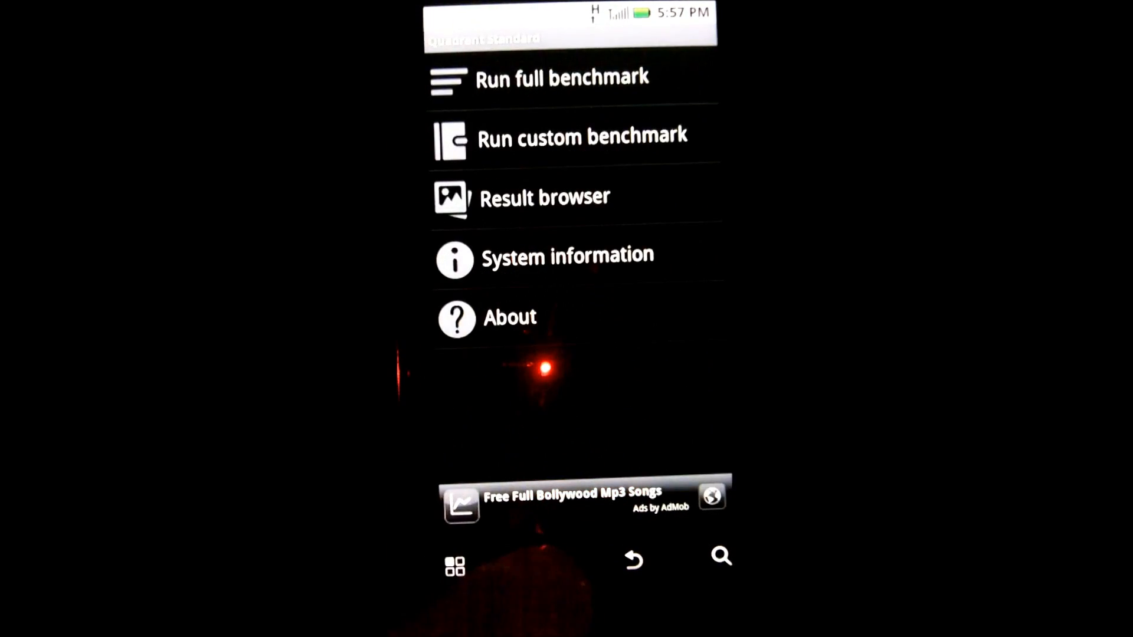
Step: Switch the phone's USB connection mode to Memory Card Access
left_click(544, 562)
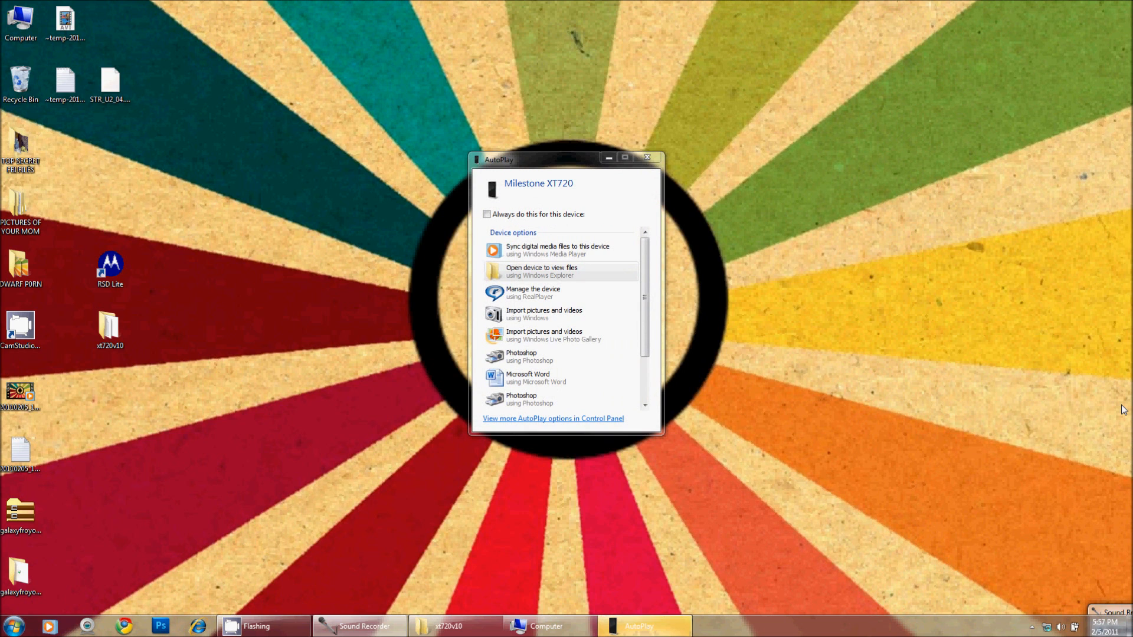
mouse_move(560, 271)
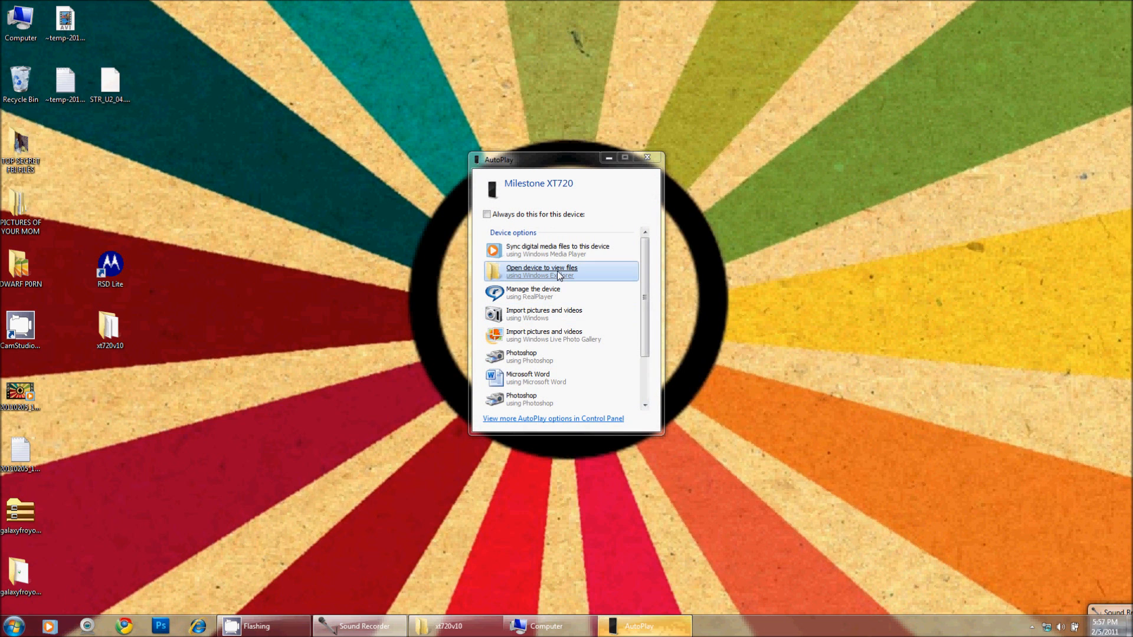
left_click(541, 271)
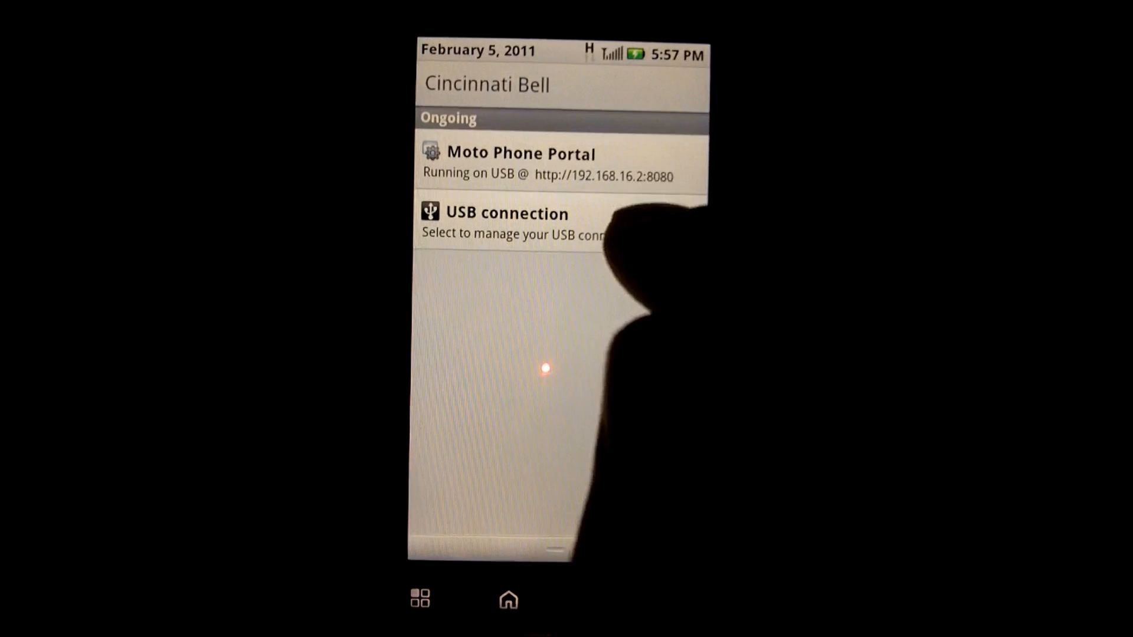
left_click(506, 213)
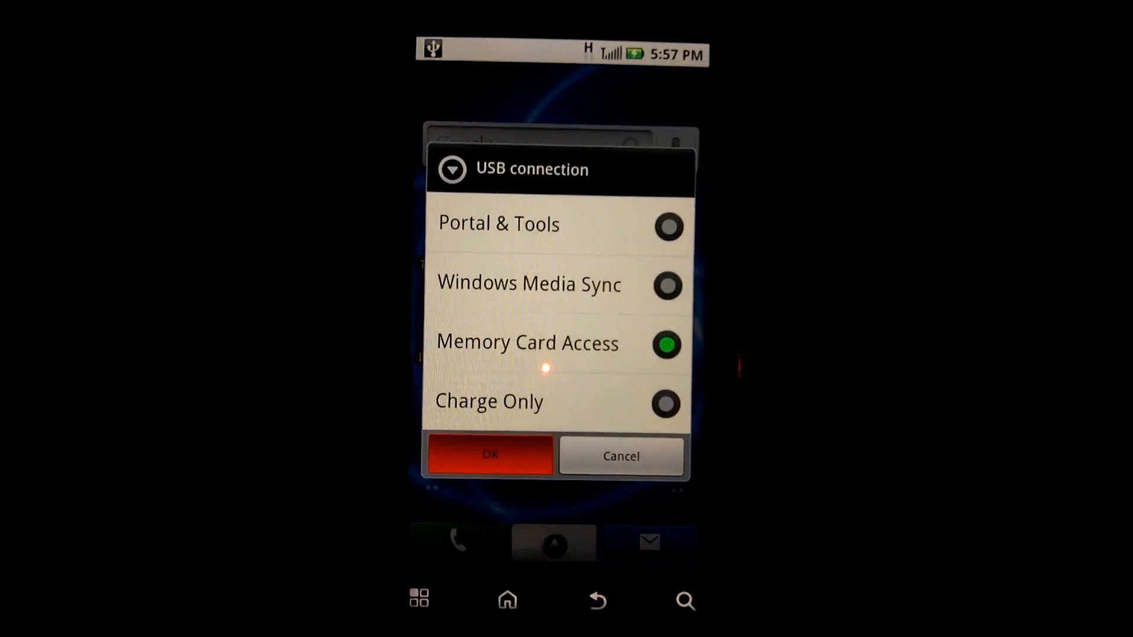
left_click(489, 455)
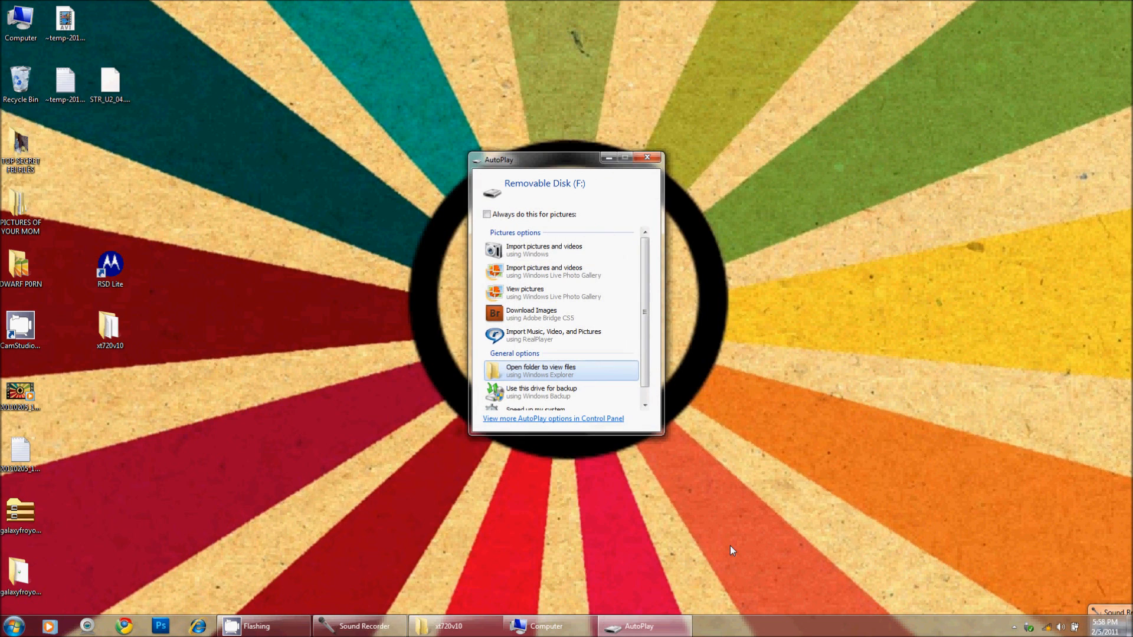
Step: Dismiss AutoPlay and locate Removable Disk (F:) in Computer
left_click(647, 158)
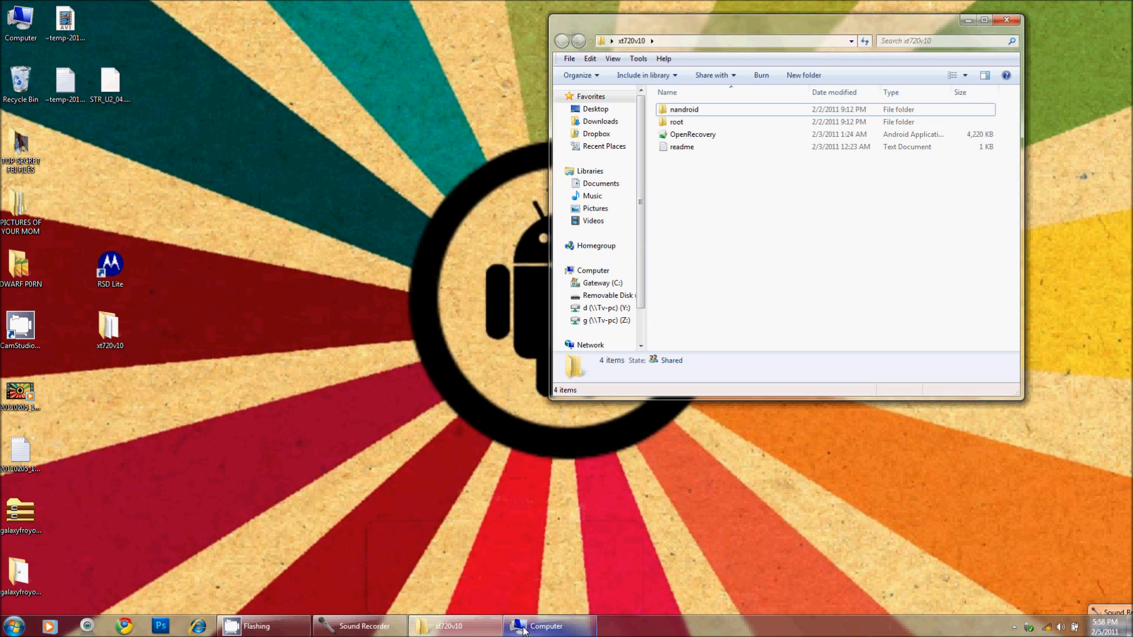
left_click(546, 625)
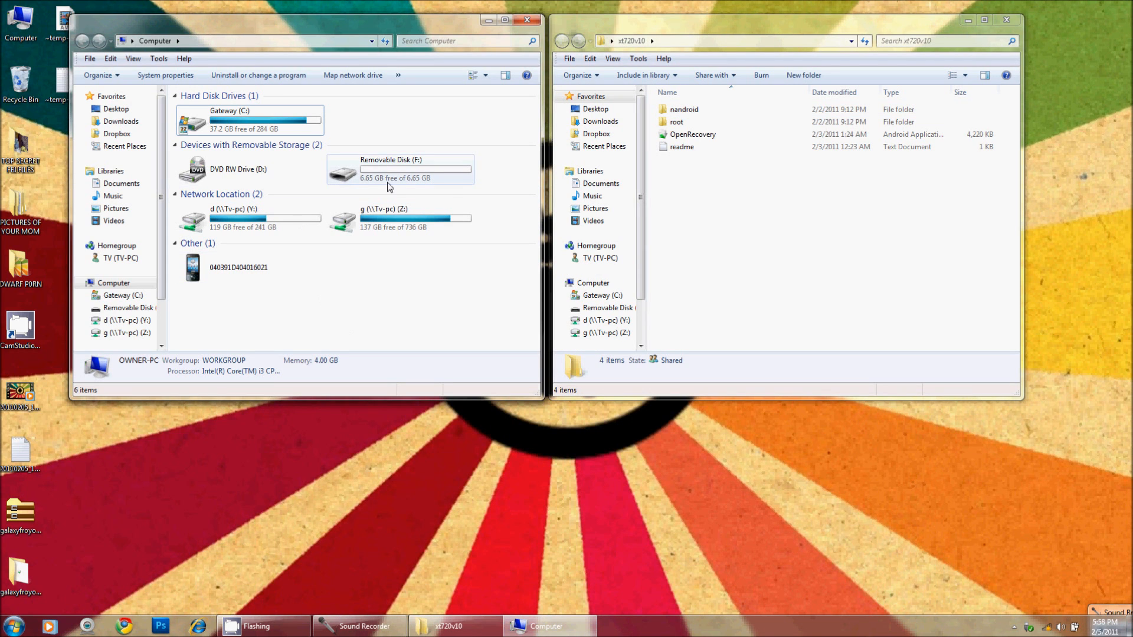
mouse_move(395, 174)
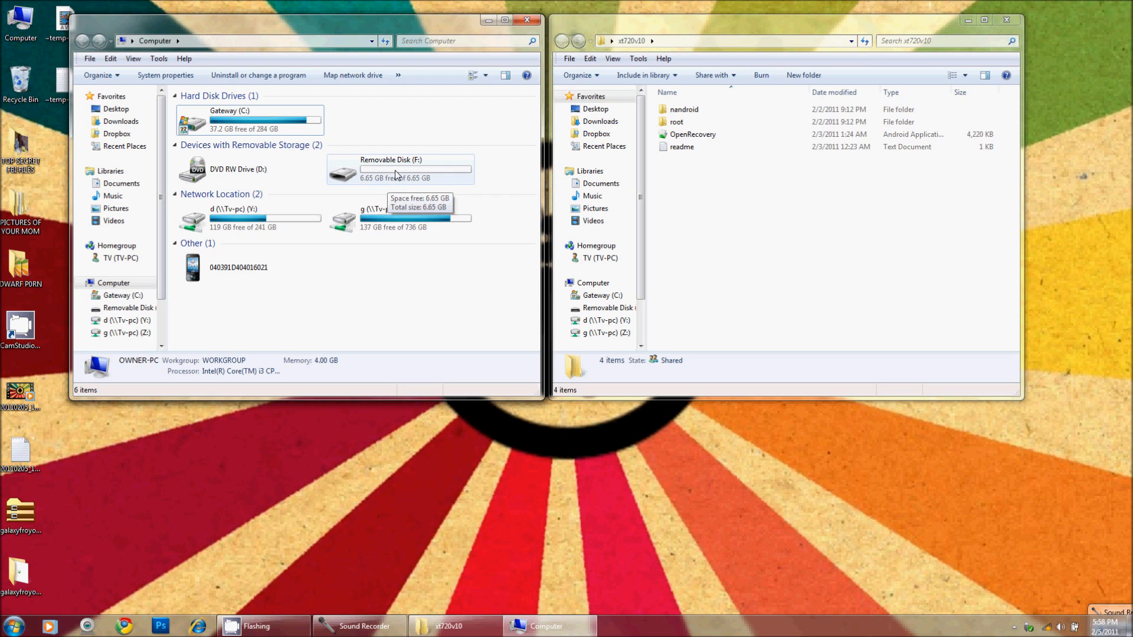
left_click(416, 170)
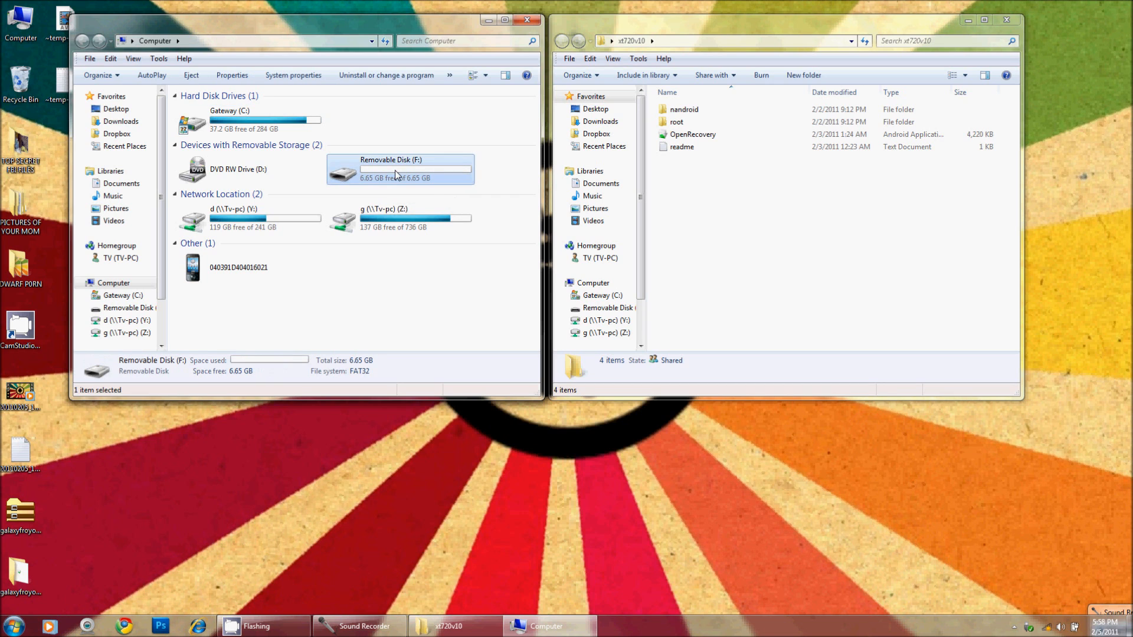
right_click(397, 170)
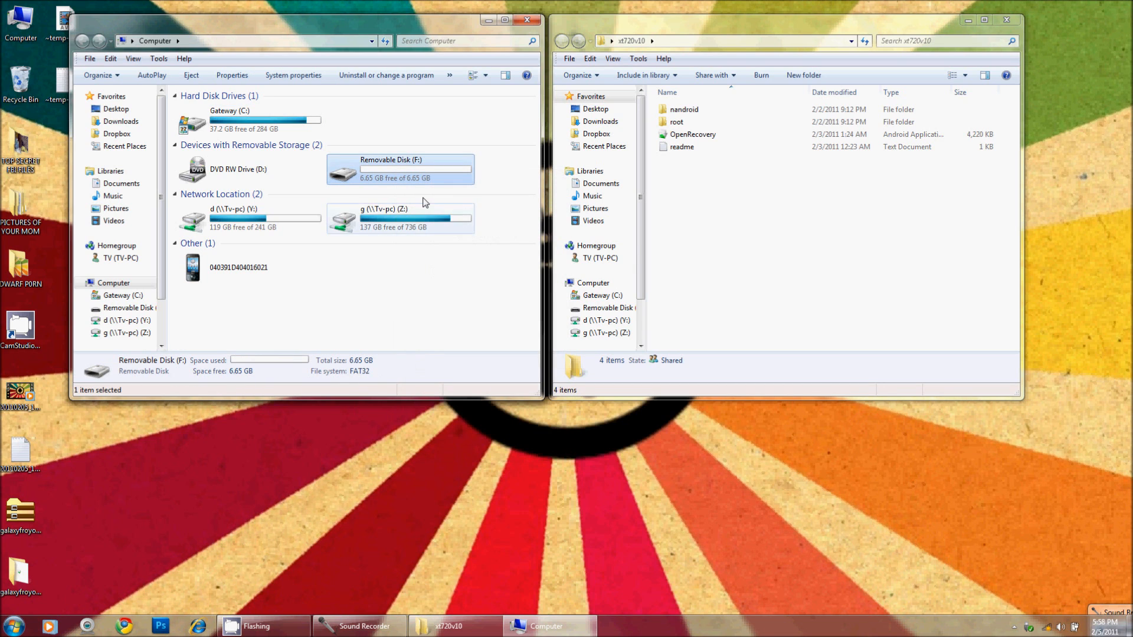
mouse_move(415, 177)
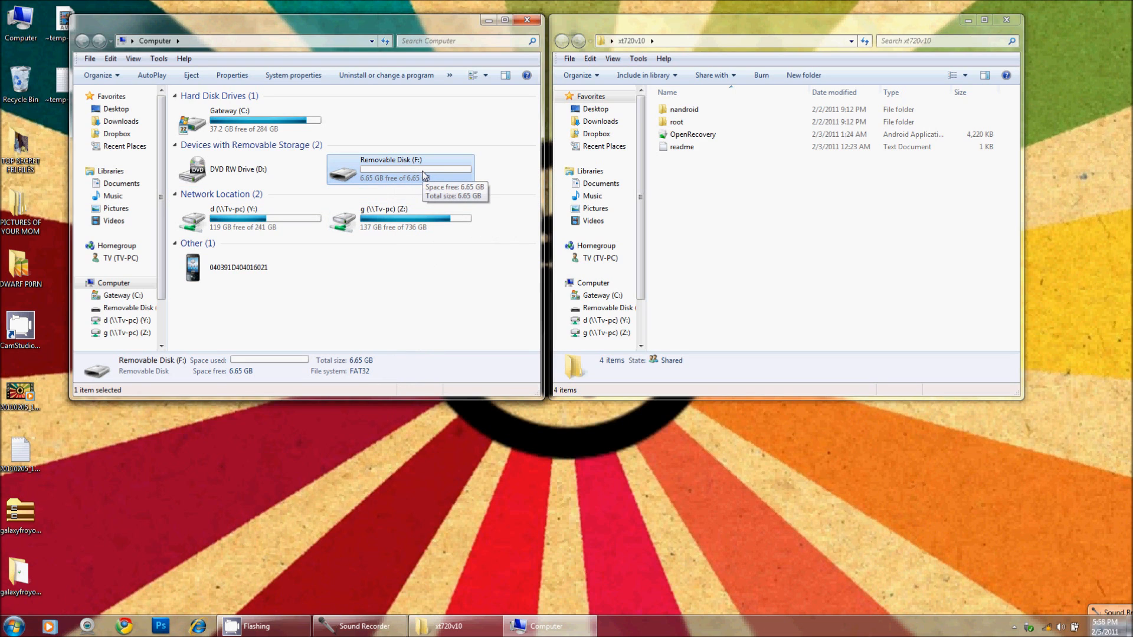
mouse_move(428, 174)
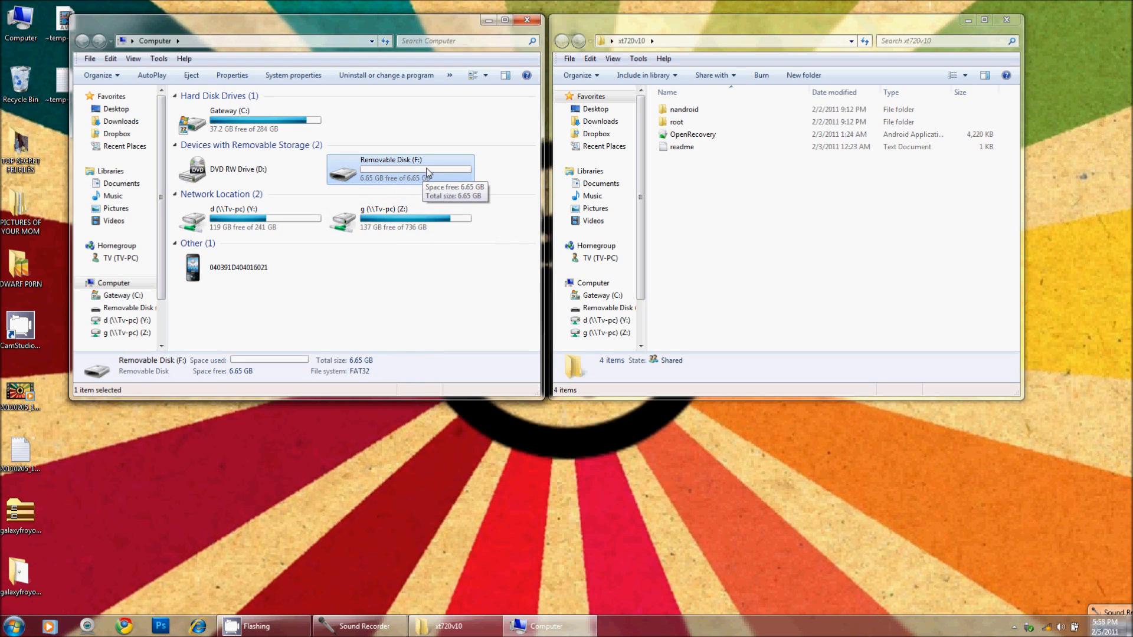
mouse_move(421, 171)
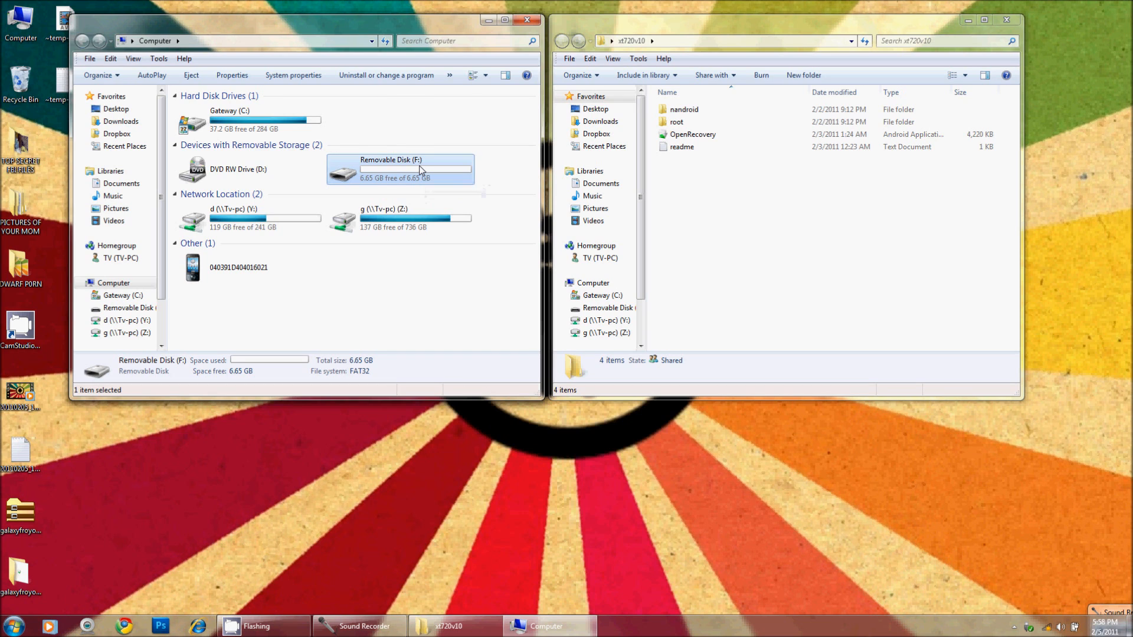
Step: Open Removable Disk (F:) and permanently delete all seven items
double_click(390, 168)
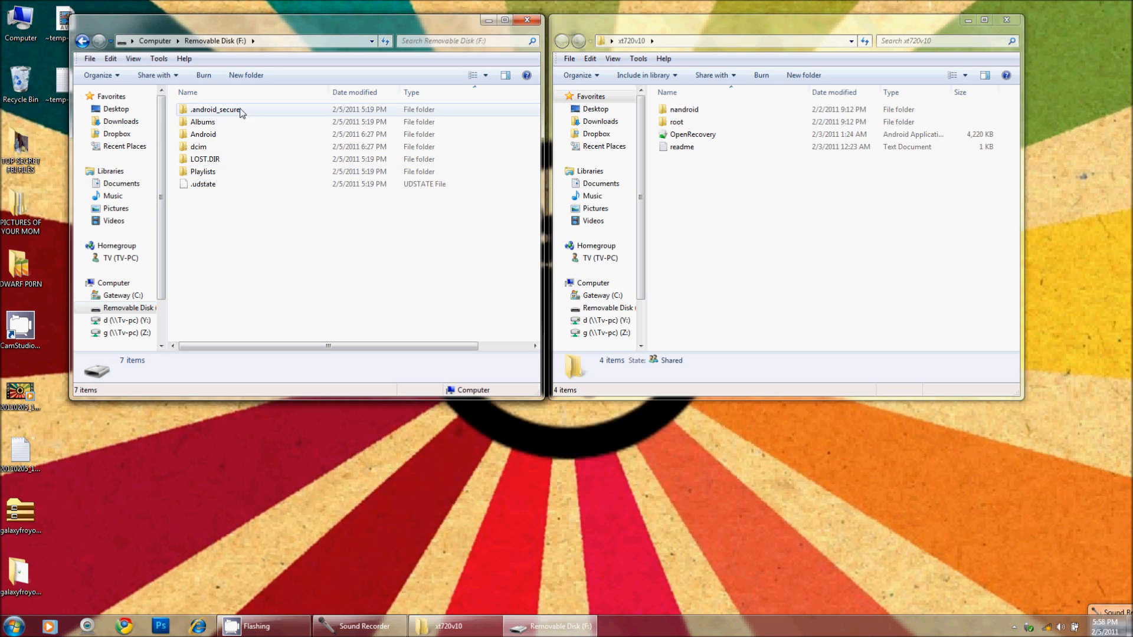
mouse_move(236, 256)
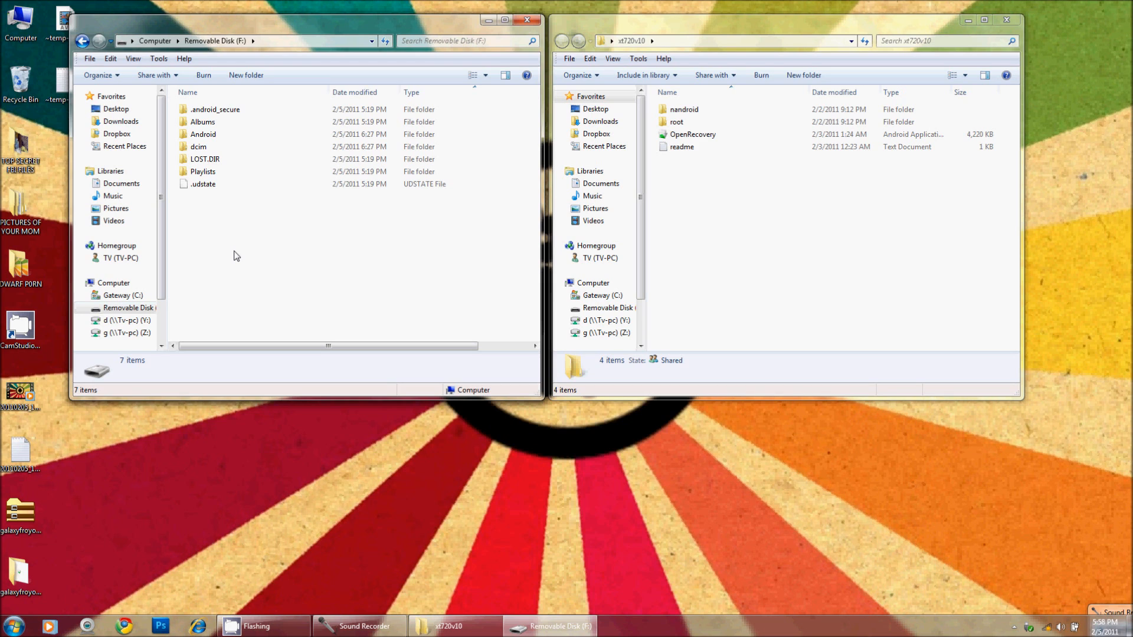
mouse_move(277, 248)
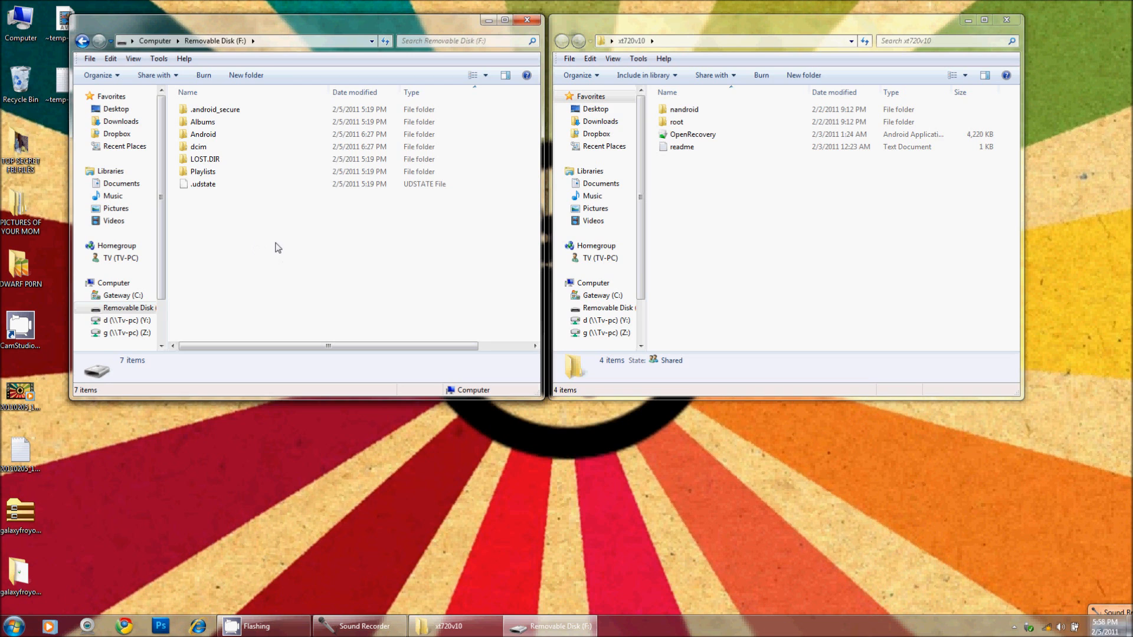
key("Delete")
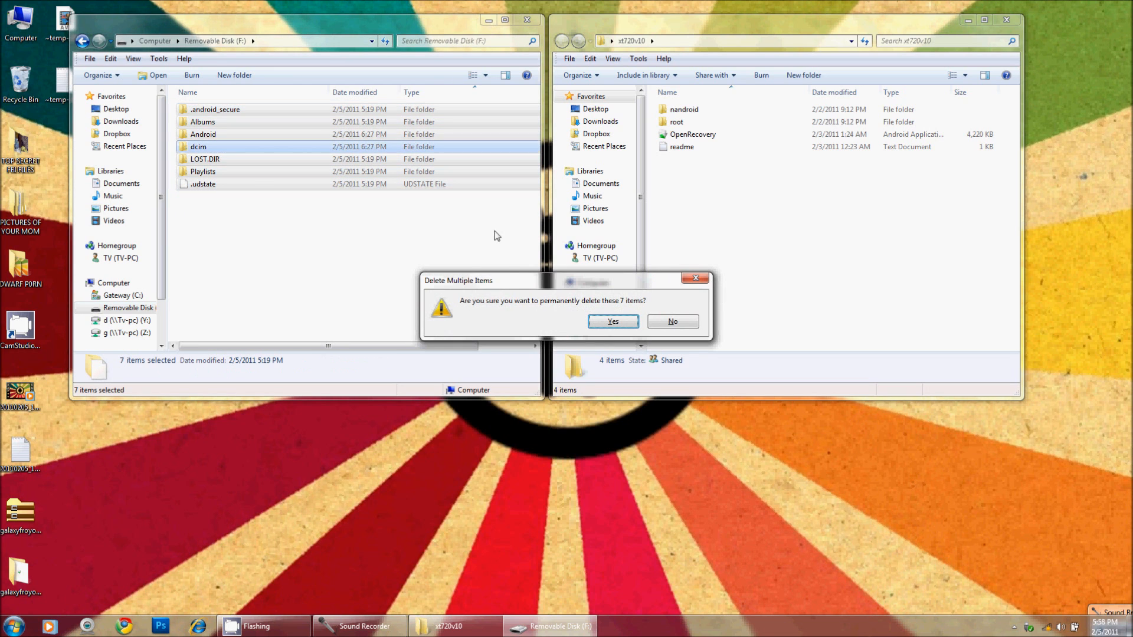
left_click(611, 321)
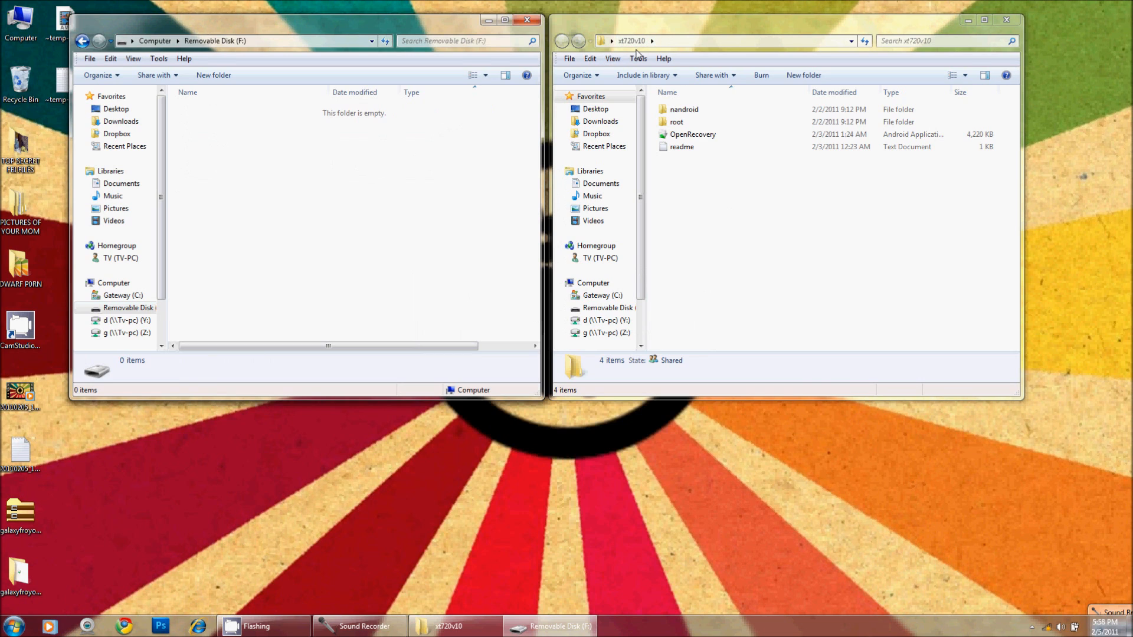
Step: Copy nandroid (19 items, 178 MB) to Removable Disk (F:) and check nandroid/openrecovery/stock22
left_click(630, 41)
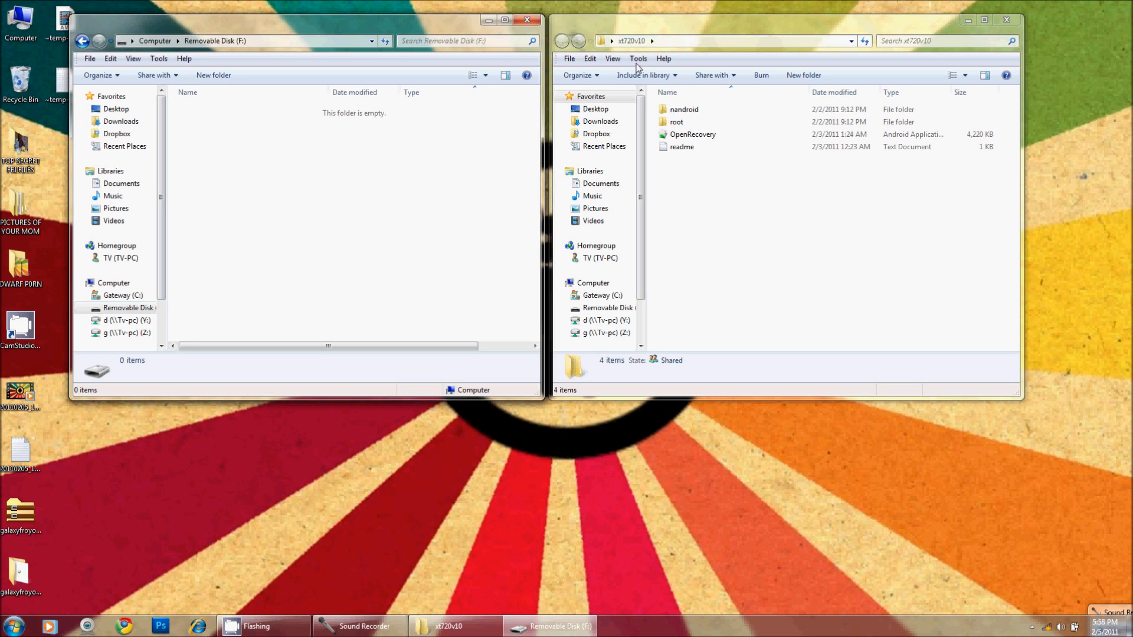
mouse_move(796, 196)
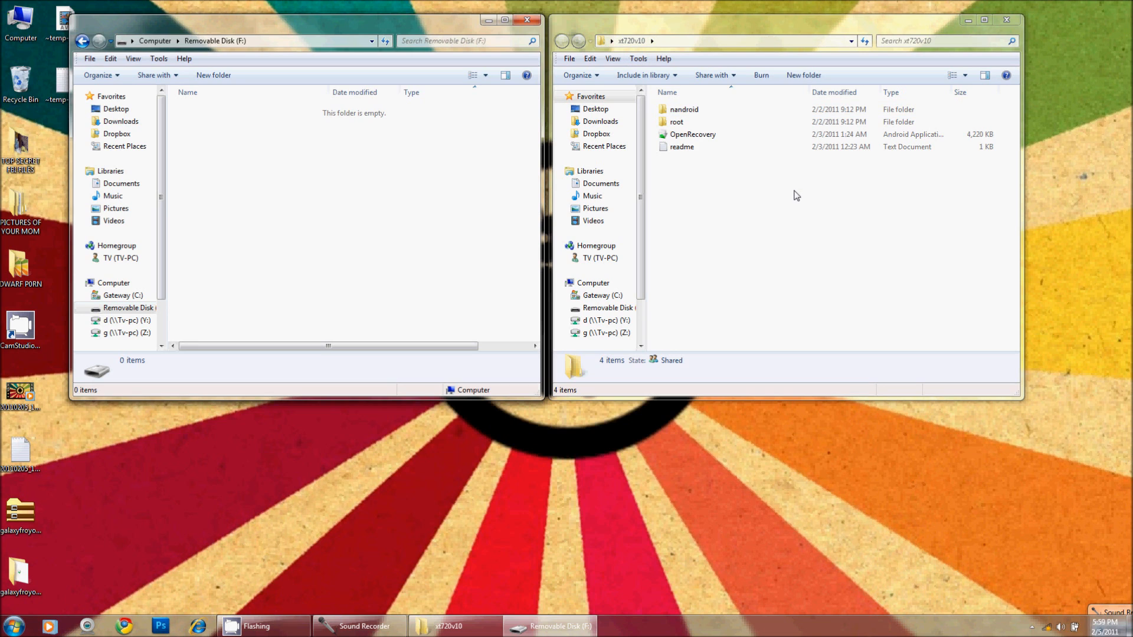
mouse_move(613, 308)
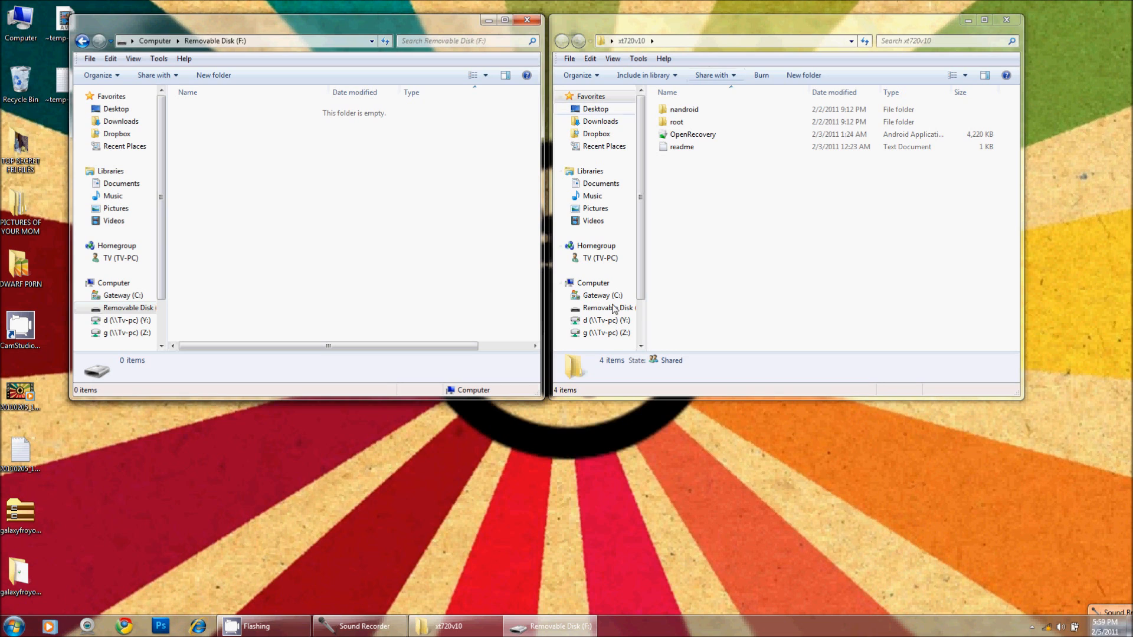
mouse_move(669, 206)
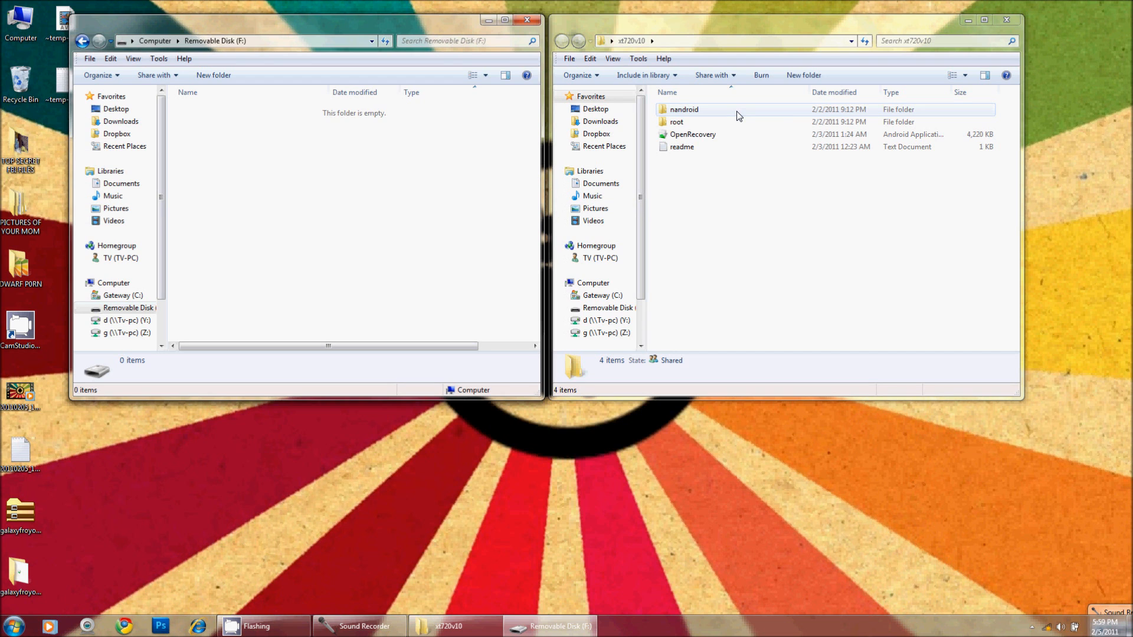
key("ctrl+a")
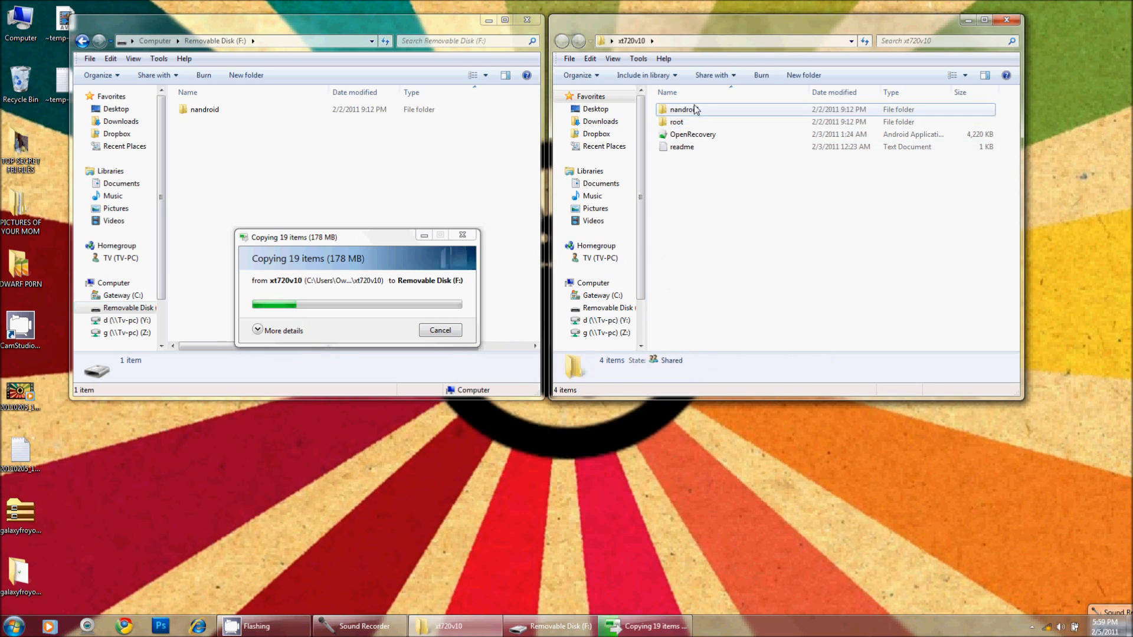
double_click(684, 110)
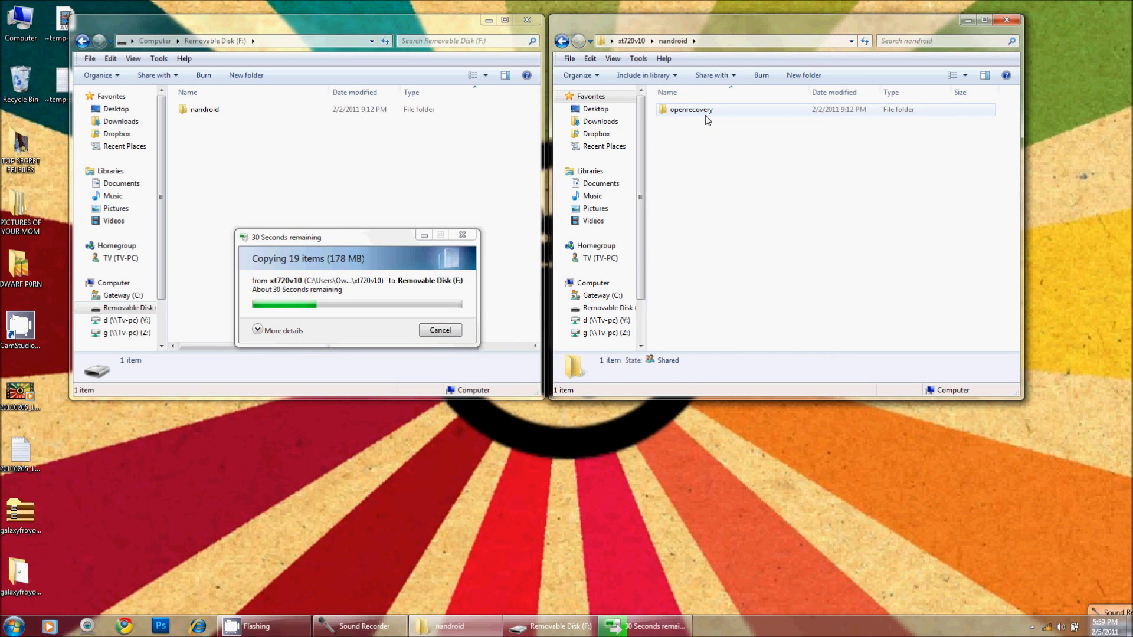
double_click(691, 109)
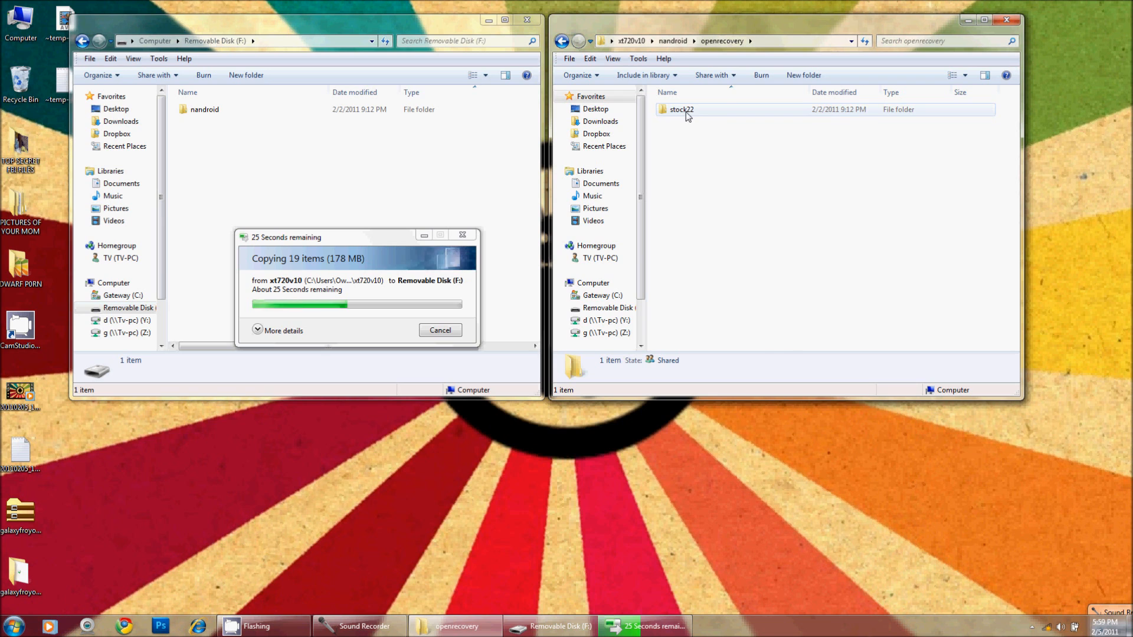
double_click(681, 109)
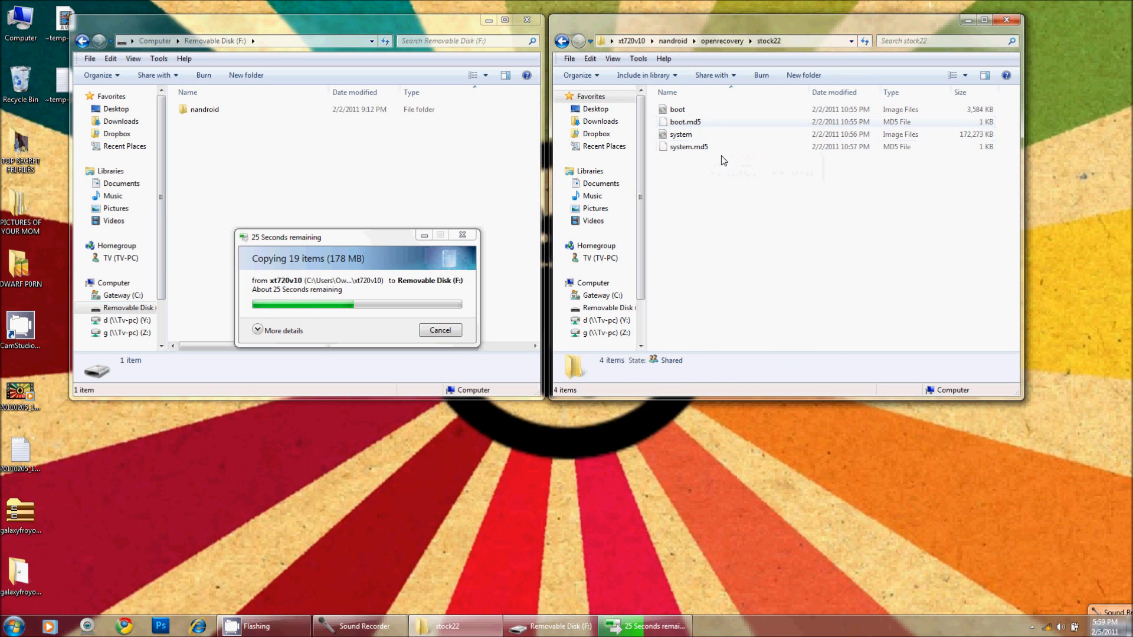
left_click(563, 40)
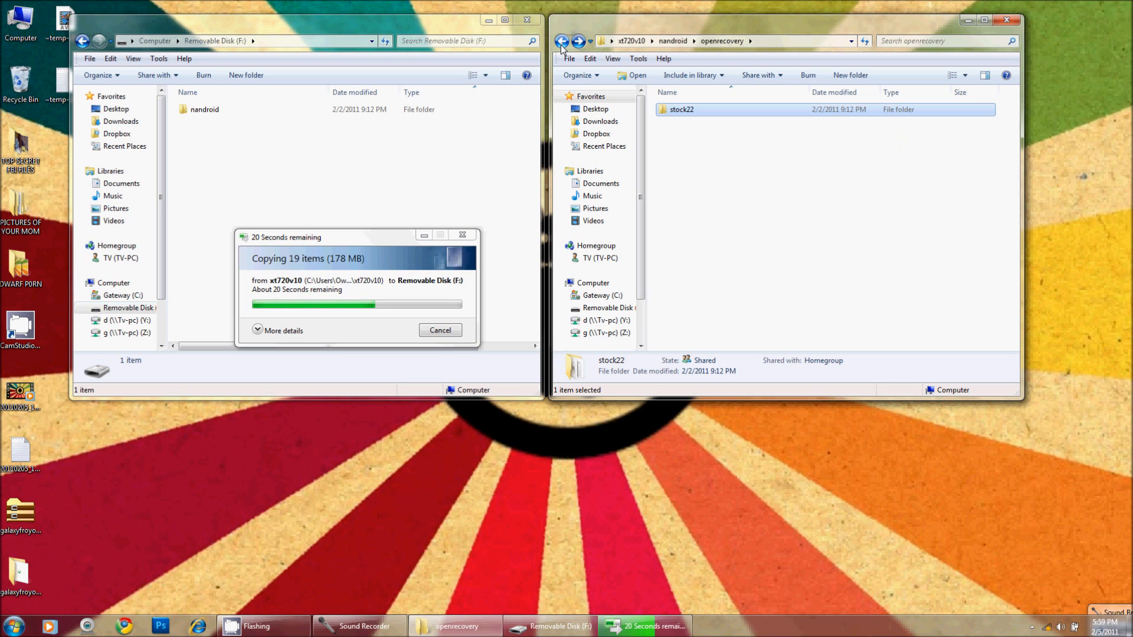
mouse_move(522, 252)
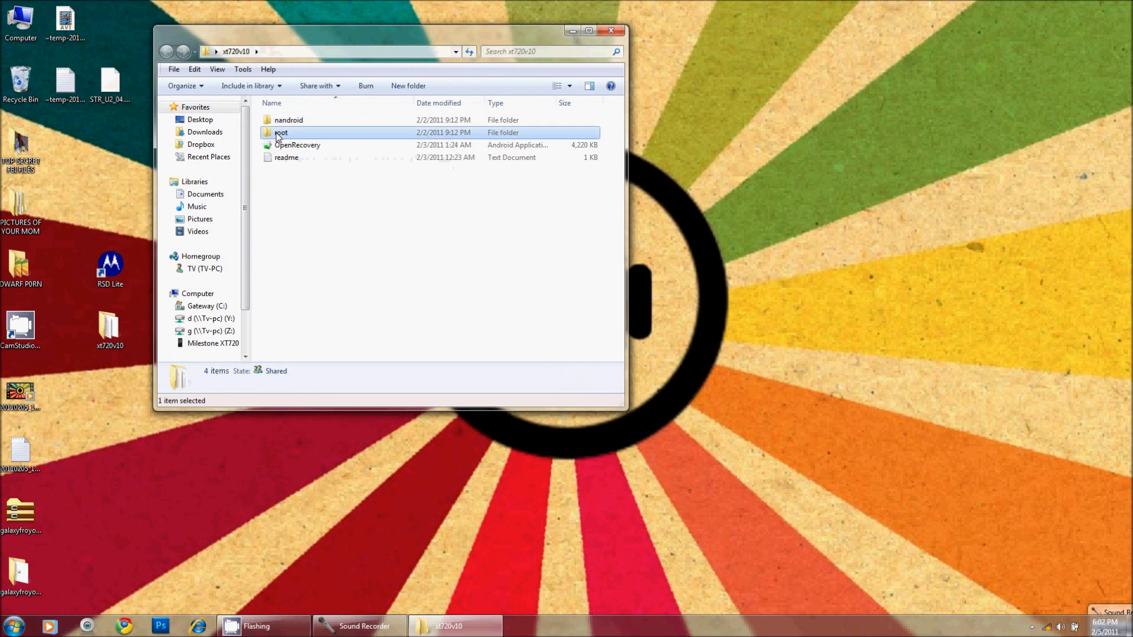
Step: Launch SuperOneClick.exe from the root folder and start Root on the Universal tab
double_click(281, 132)
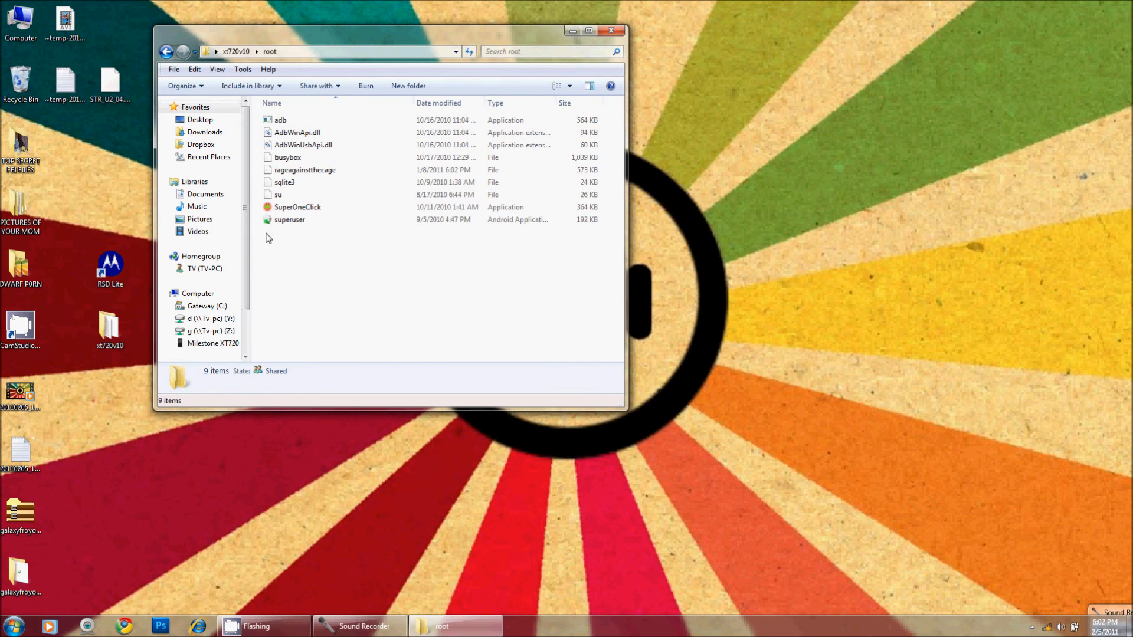
mouse_move(297, 207)
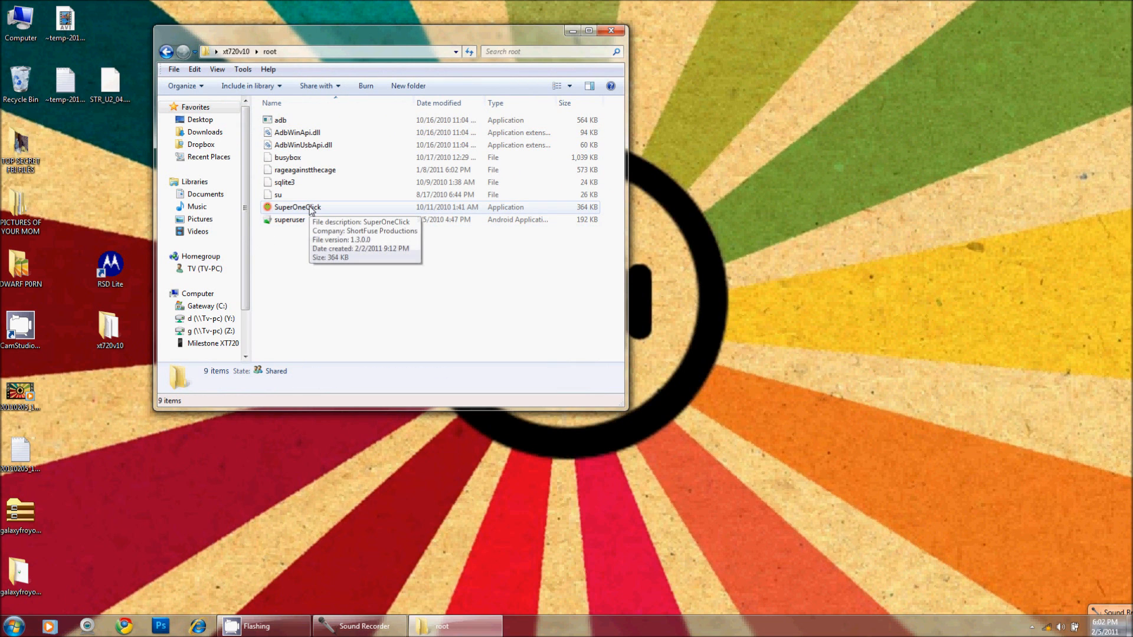
left_click(296, 207)
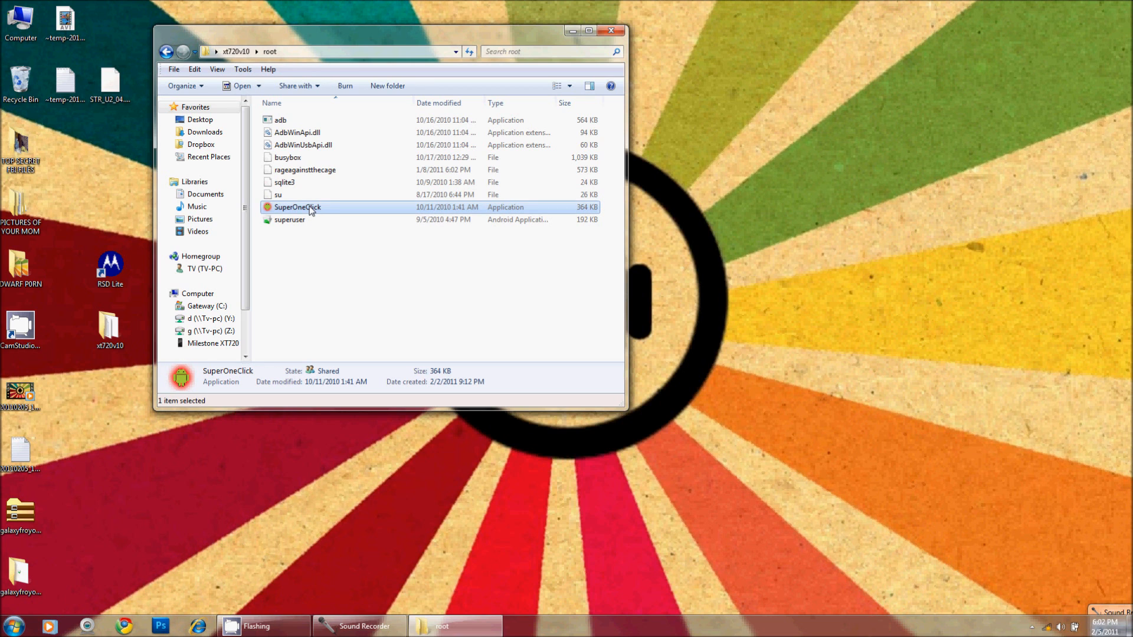
double_click(297, 207)
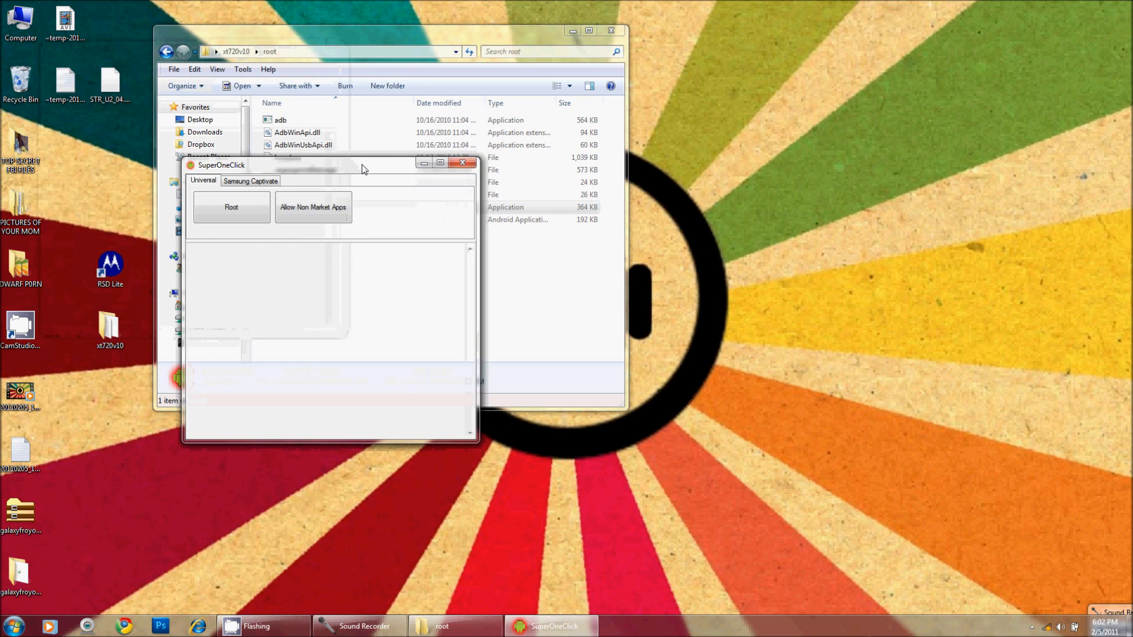
left_click(231, 208)
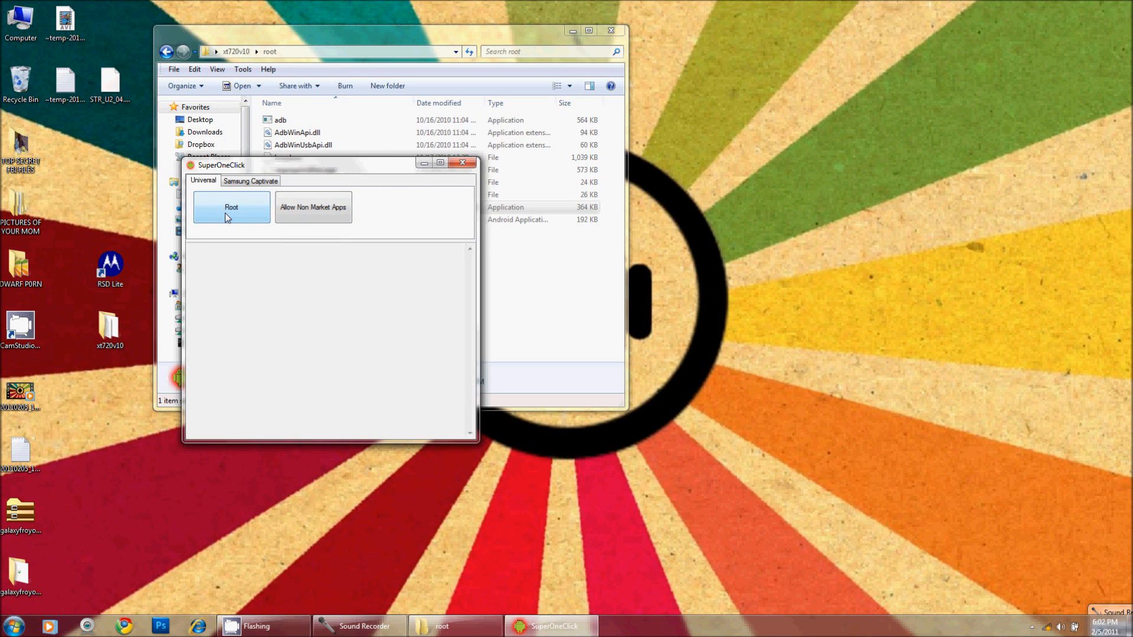
left_click(231, 207)
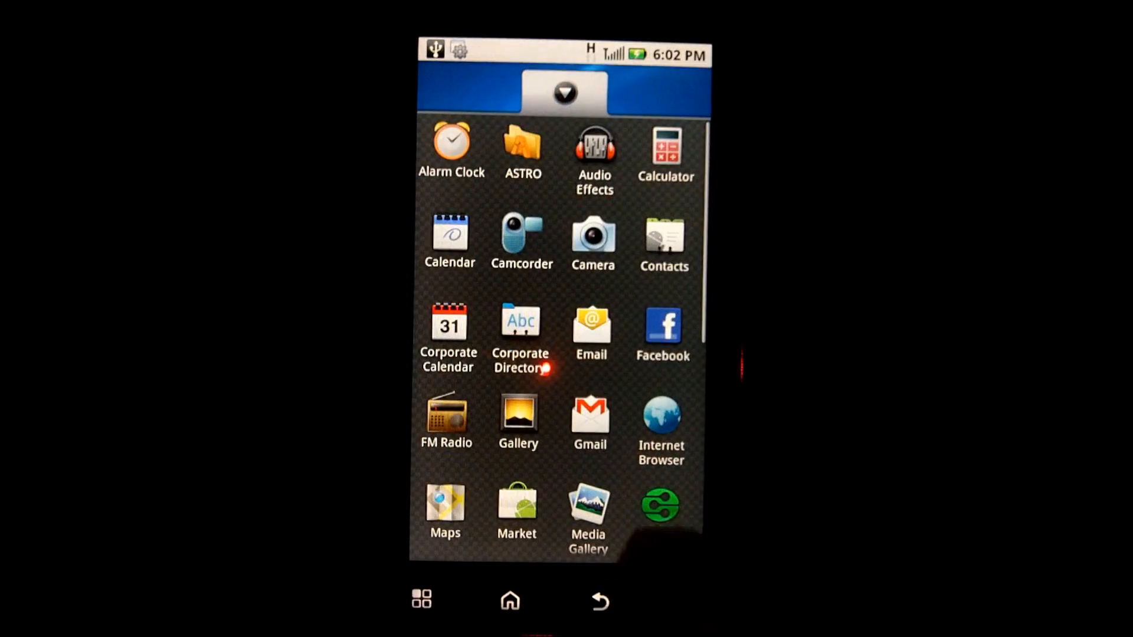
Step: Enable USB debugging under Settings > Applications > Development
scroll("down", 3)
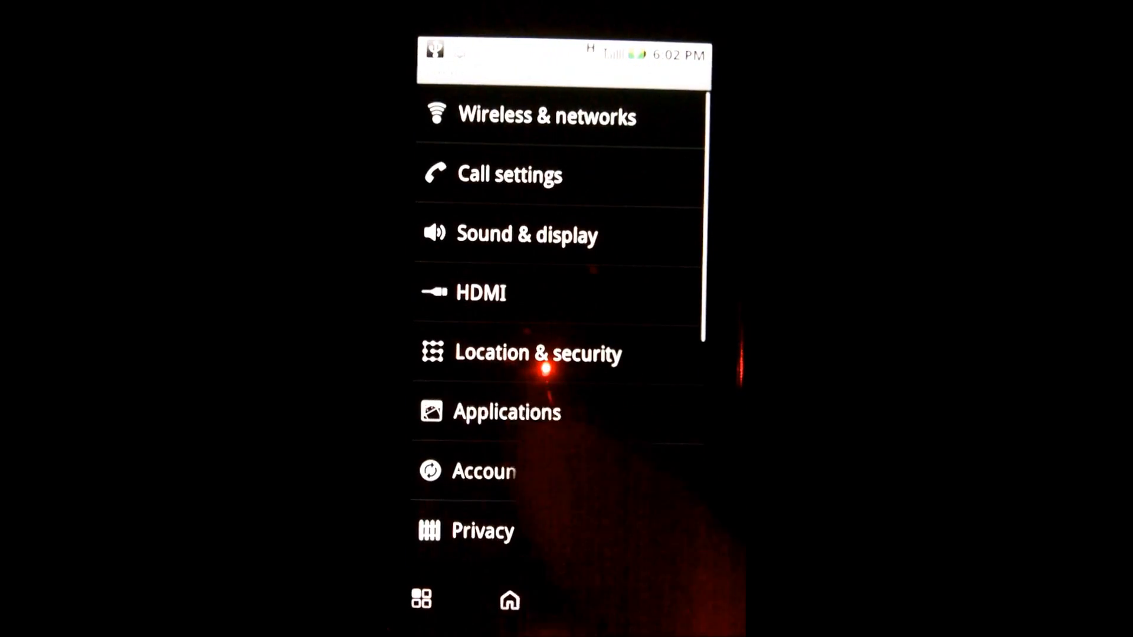
left_click(508, 412)
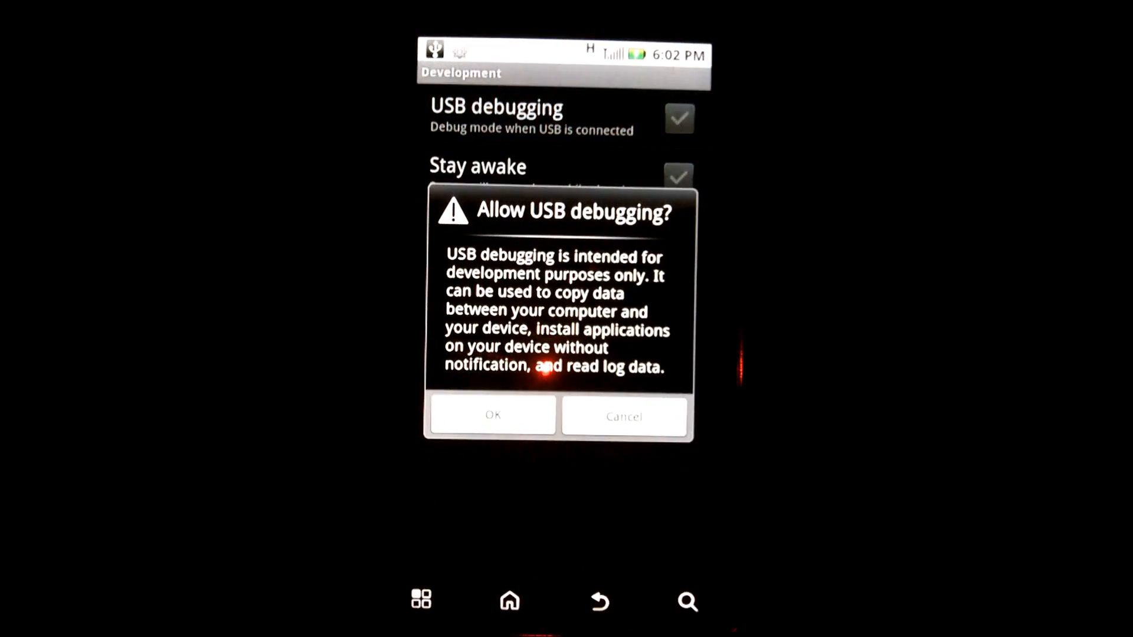
left_click(492, 415)
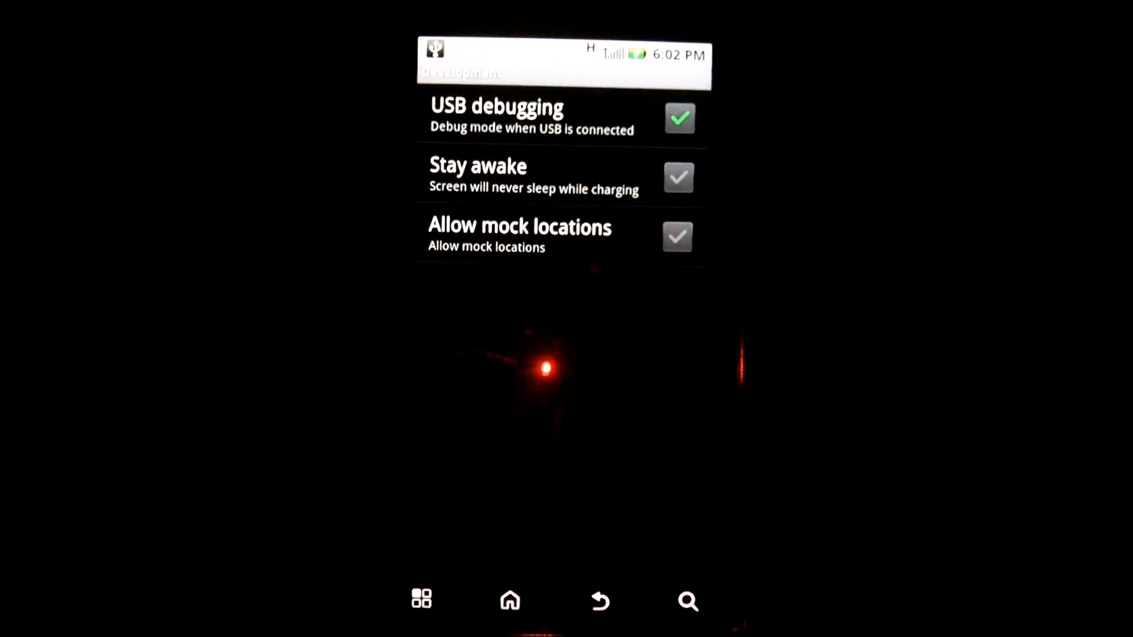
left_click(510, 600)
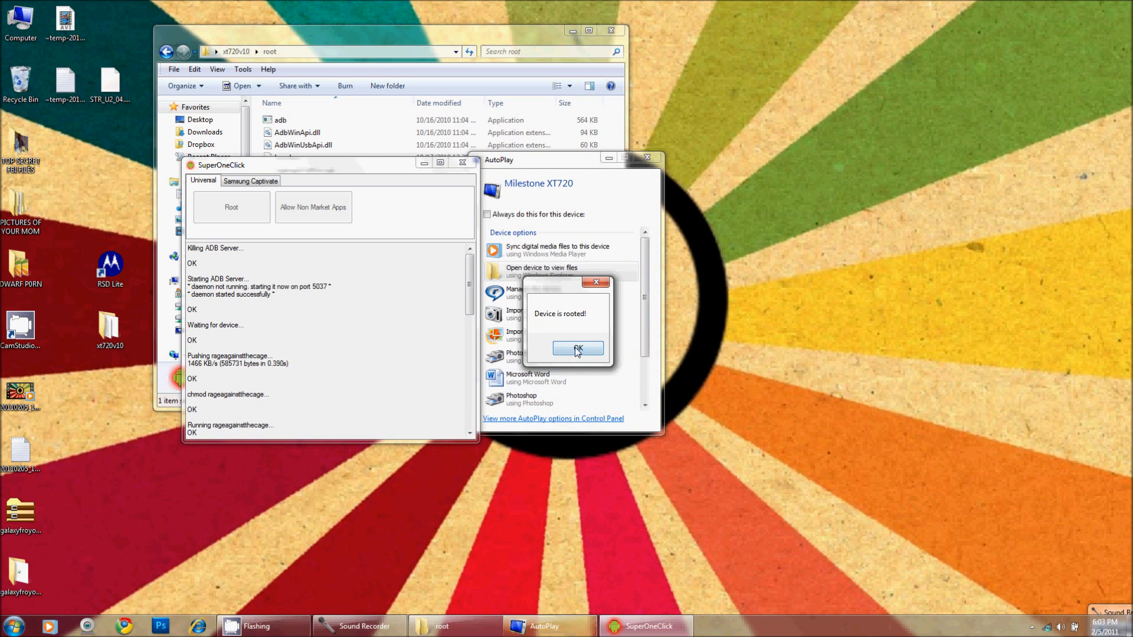
Step: Acknowledge 'Device is rooted!', then close AutoPlay, SuperOneClick and the root folder window
left_click(577, 349)
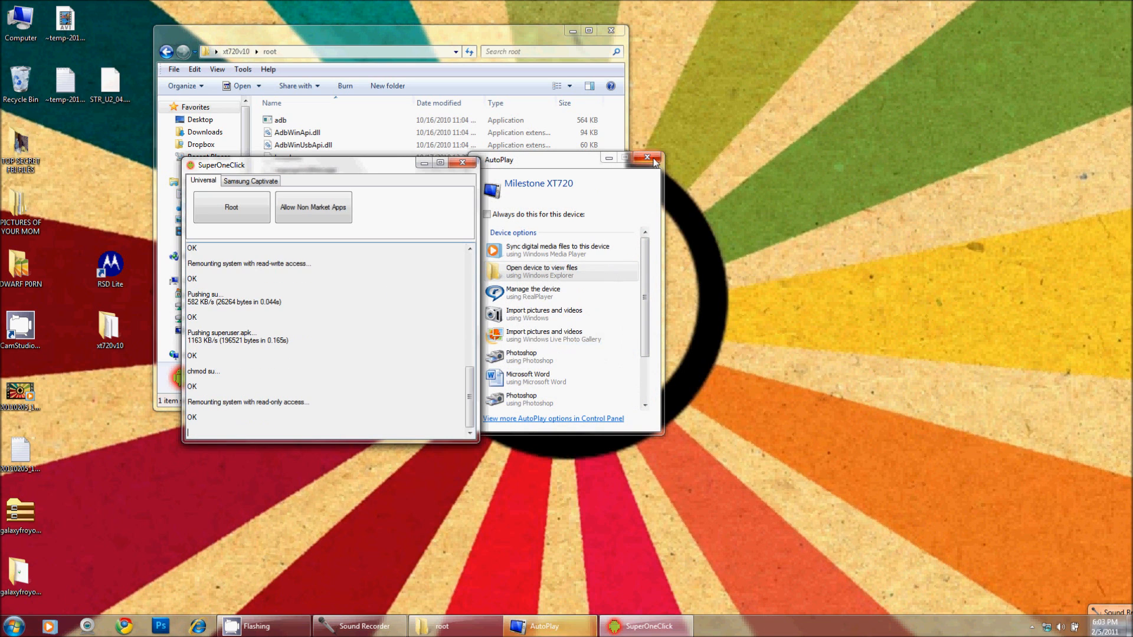
left_click(647, 157)
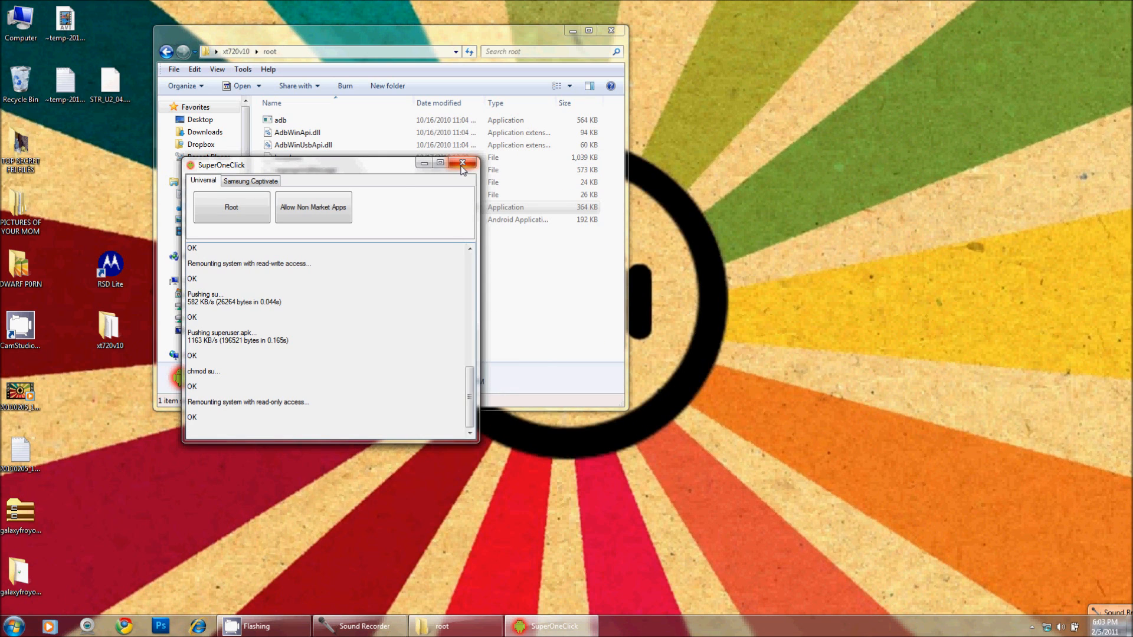
left_click(461, 164)
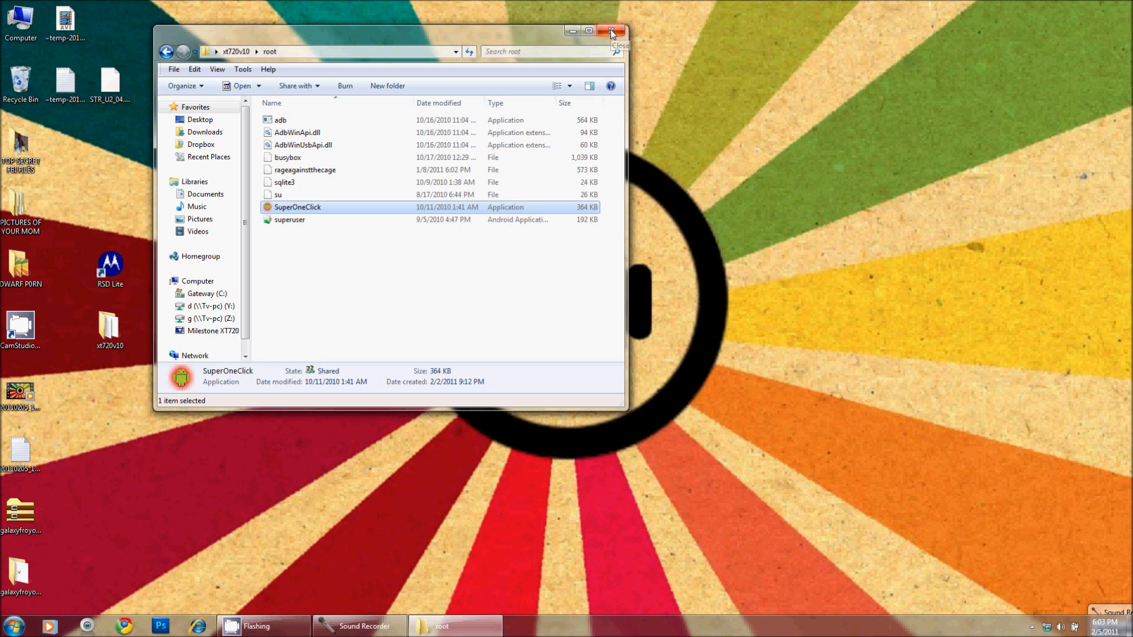
left_click(614, 30)
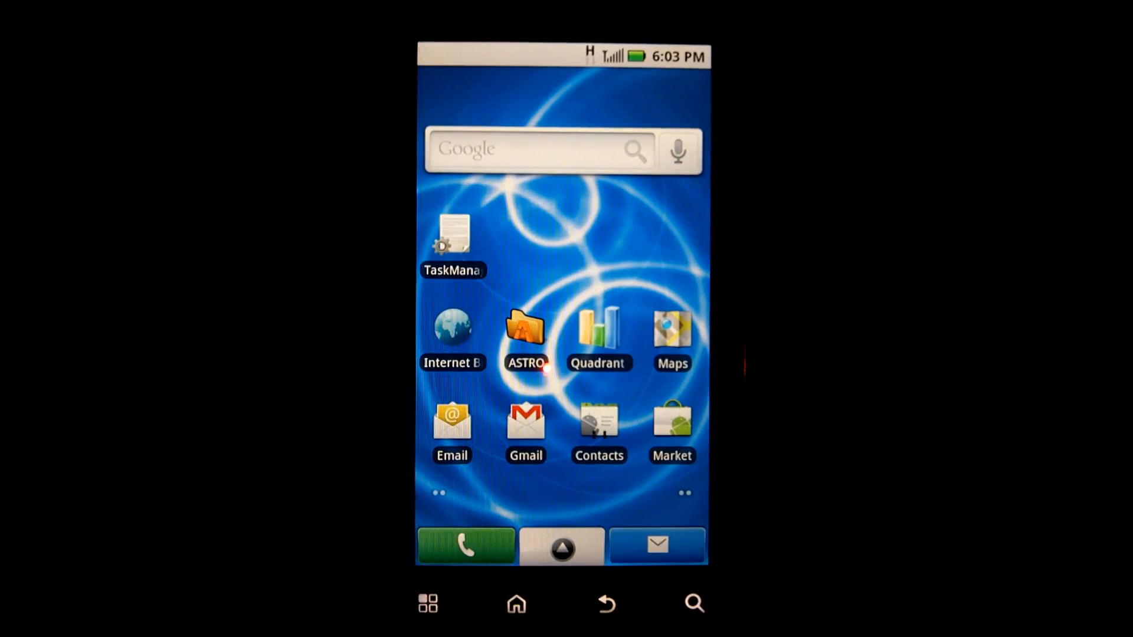
Step: Launch ASTRO file manager from the rooted XT720's home screen
left_click(525, 328)
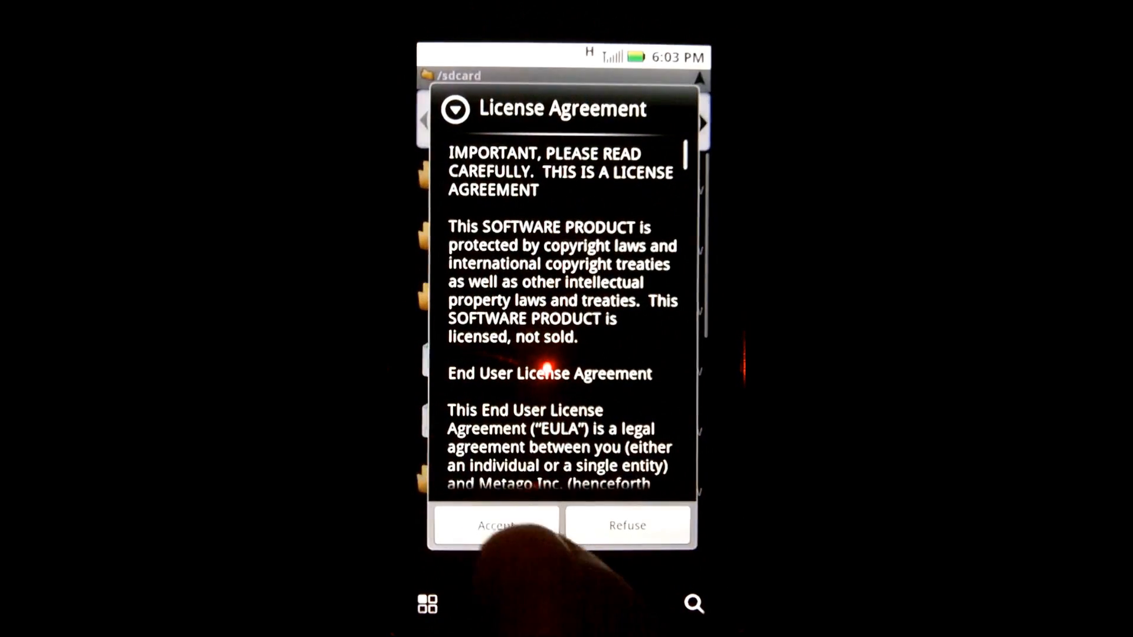
Step: Accept ASTRO's license agreement and scroll the /sdcard listing
left_click(496, 524)
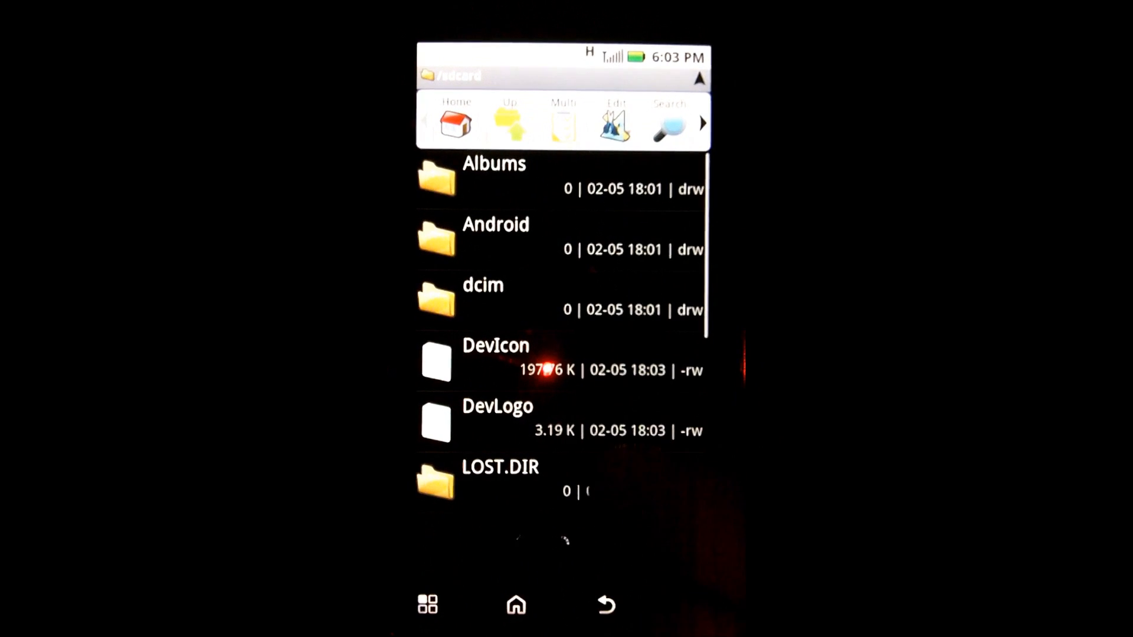
scroll("down", 3)
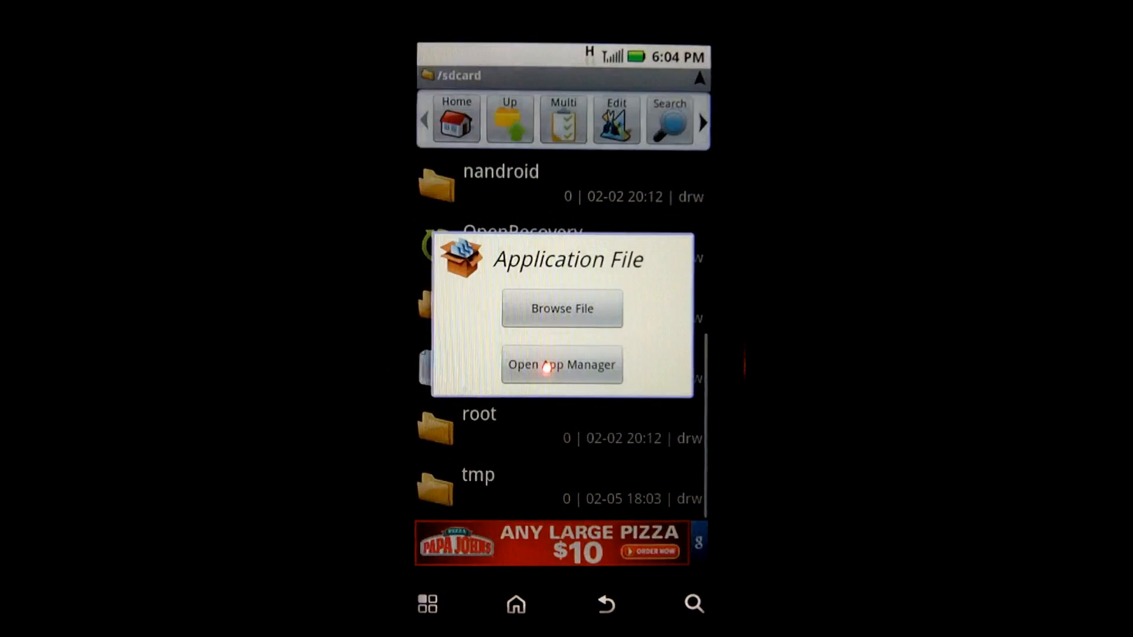
Step: Install System Recovery (com.tenfar.defy.bootstrap 1.0.0.3) through App Manager
left_click(561, 364)
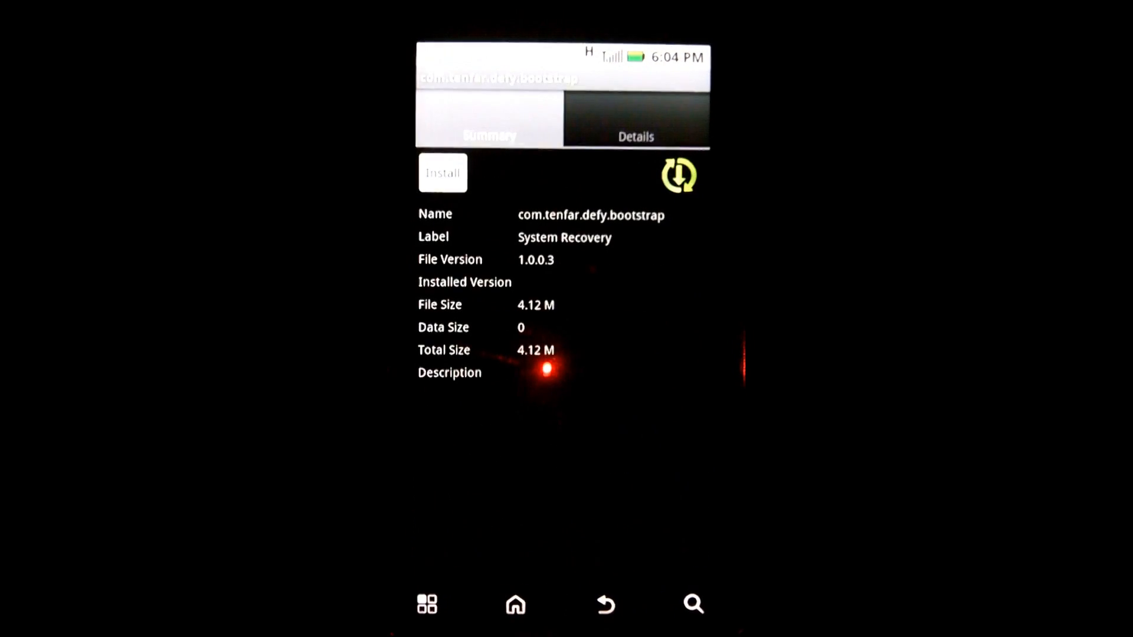
left_click(442, 173)
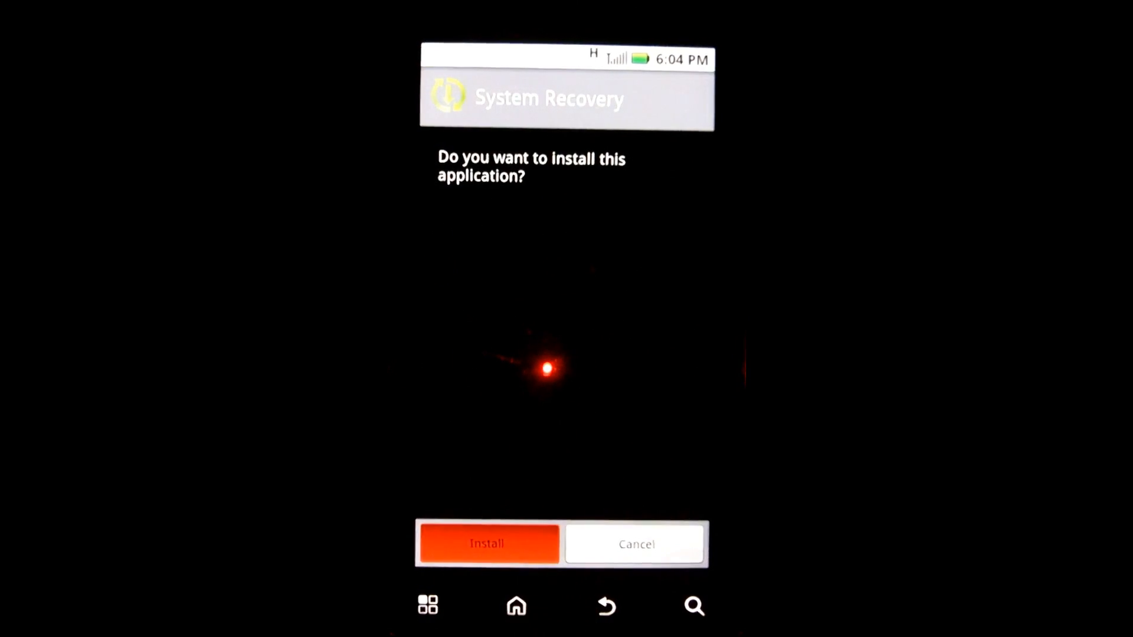
left_click(488, 544)
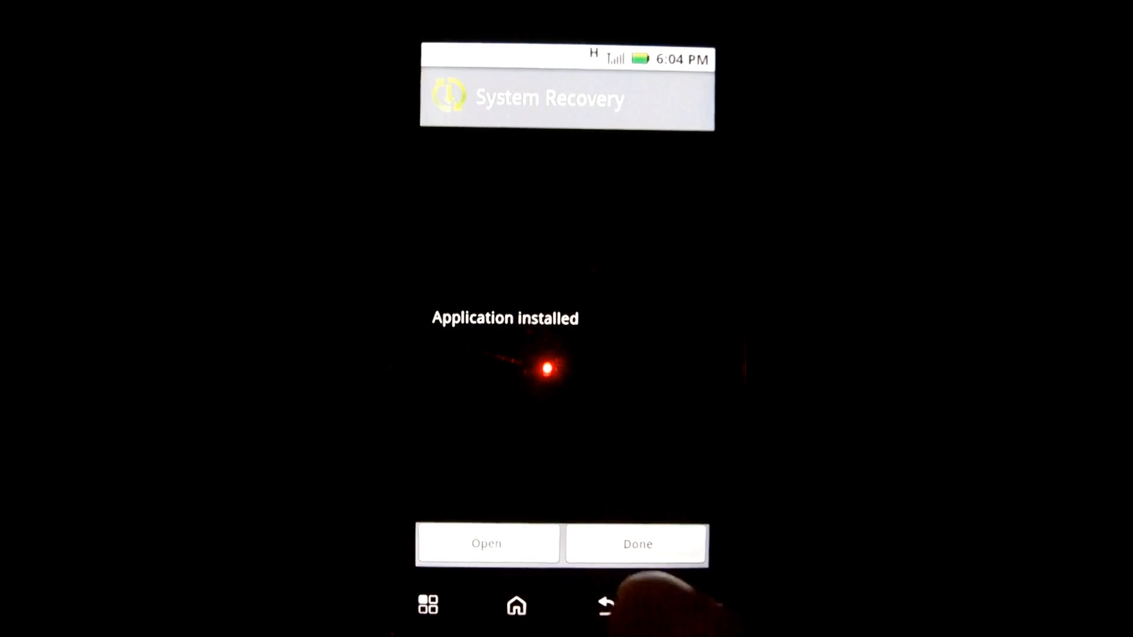
Step: Leave the file list, open the launcher's app drawer and scroll down through installed apps
left_click(487, 544)
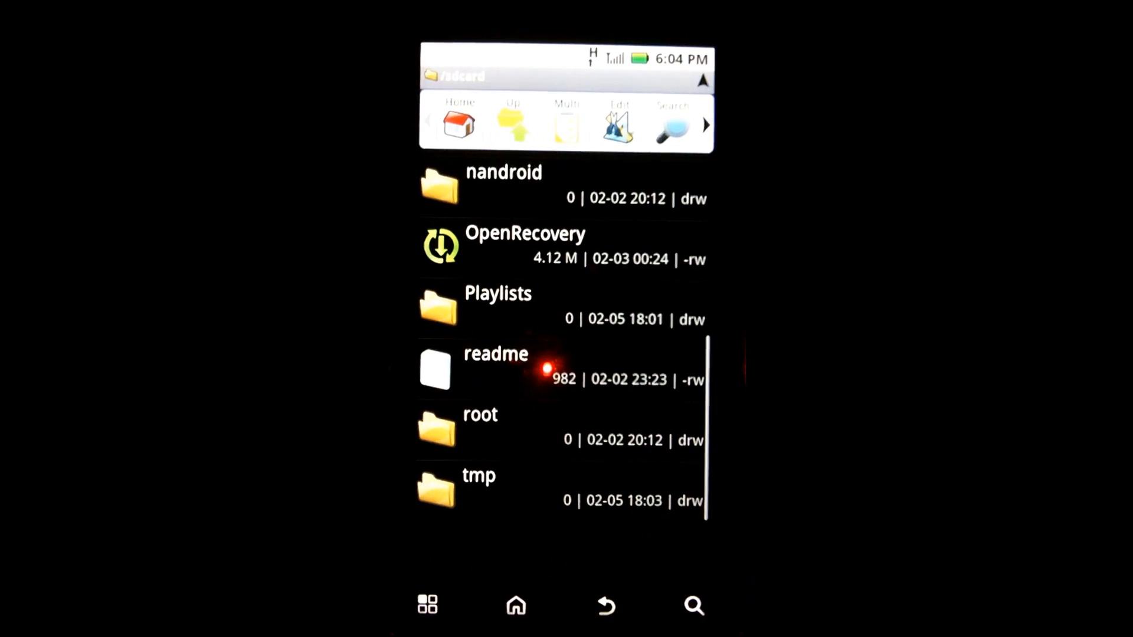
left_click(516, 606)
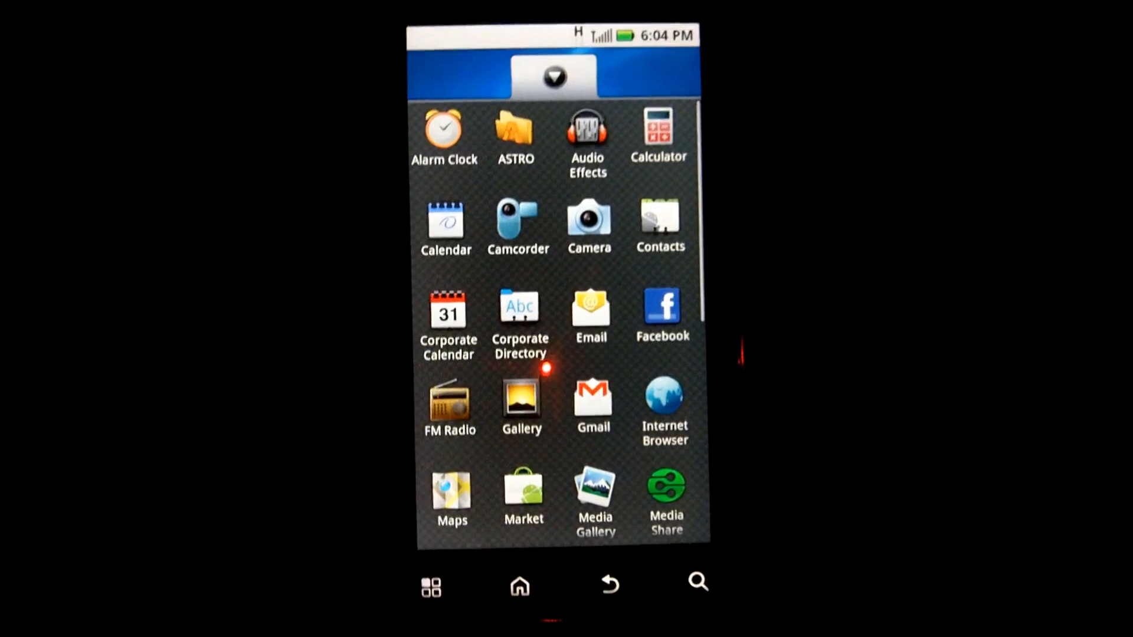
left_click(662, 401)
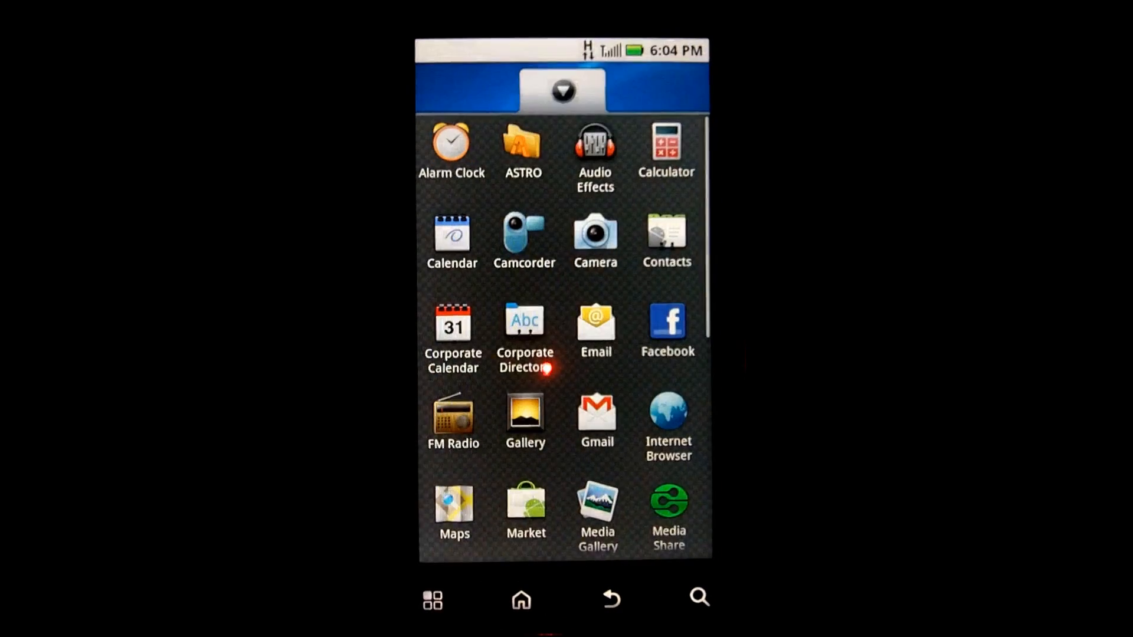
scroll("down", 3)
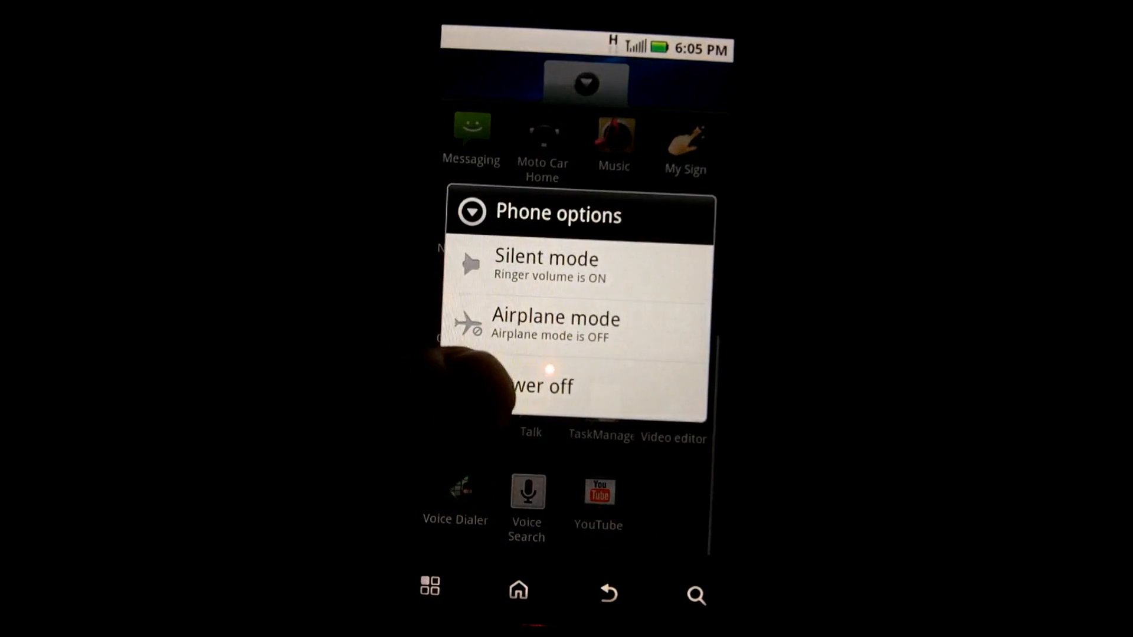
Step: Cancel the Phone options menu to get back to the home screen
left_click(539, 385)
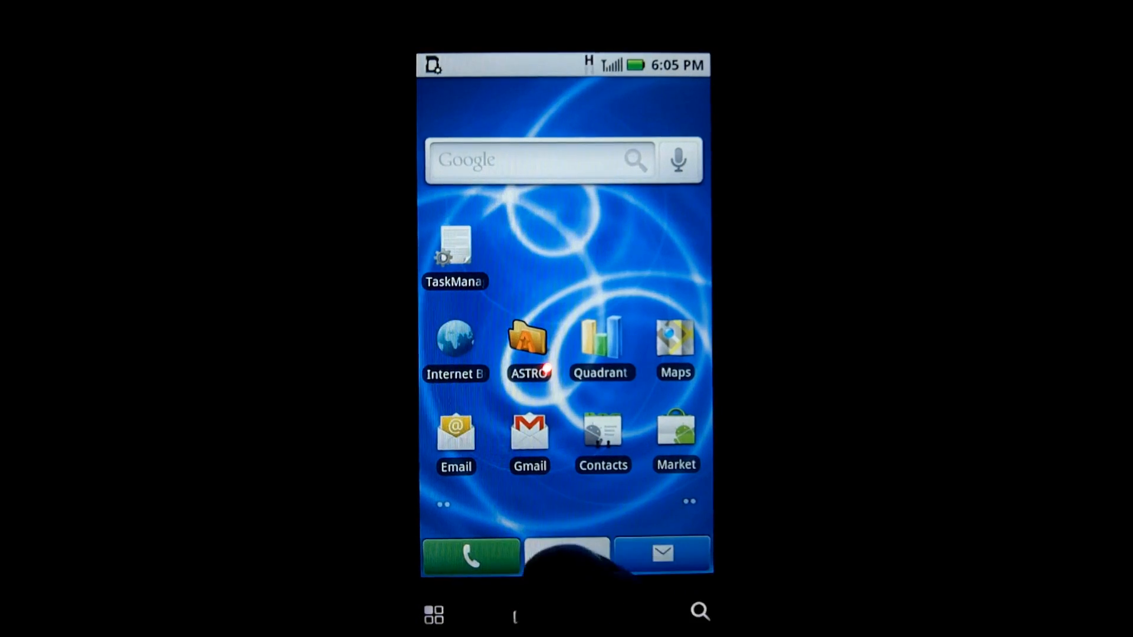
Step: Open the app drawer, listing apps from Alarm Clock through Media Share
left_click(567, 553)
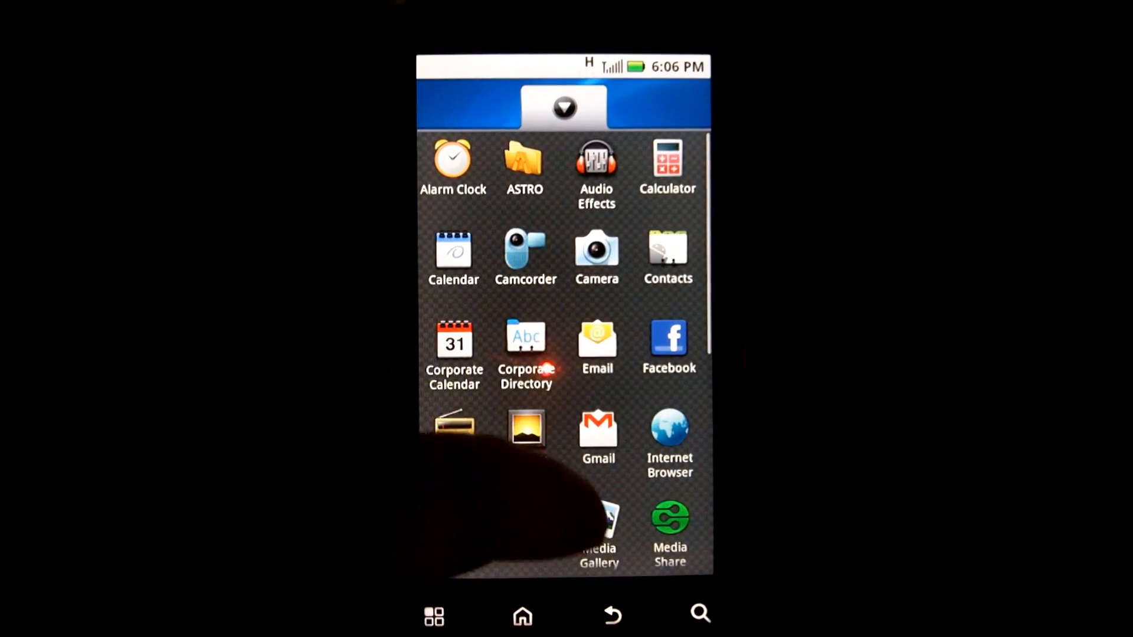
Step: Install the OpenRecovery system with Superuser access allowed and acknowledge Install Success
scroll("down", 3)
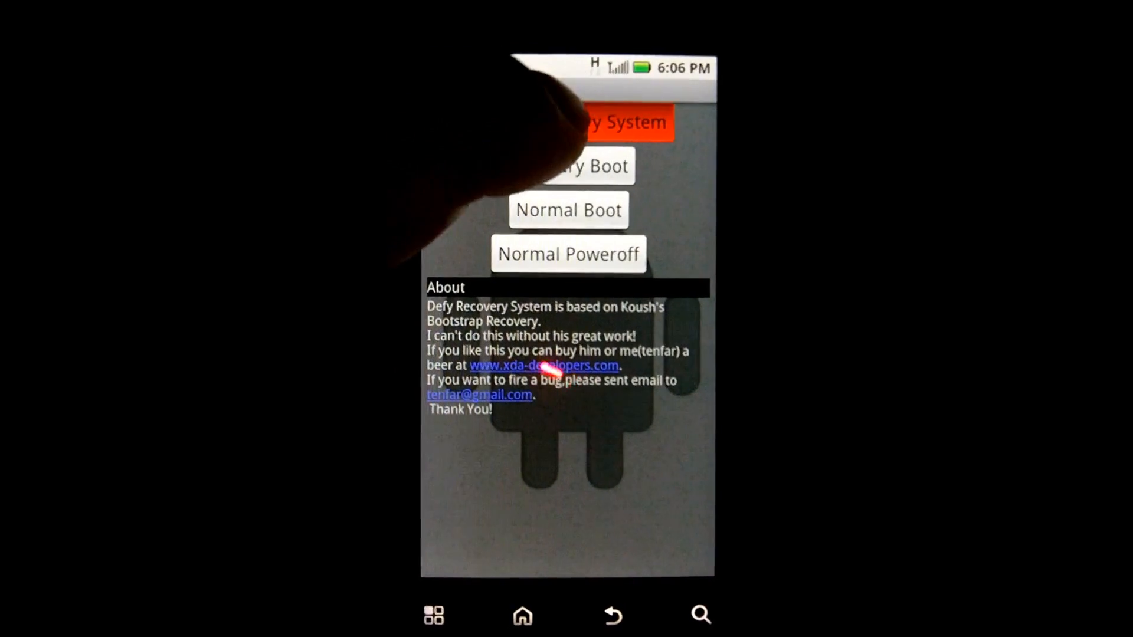
left_click(585, 123)
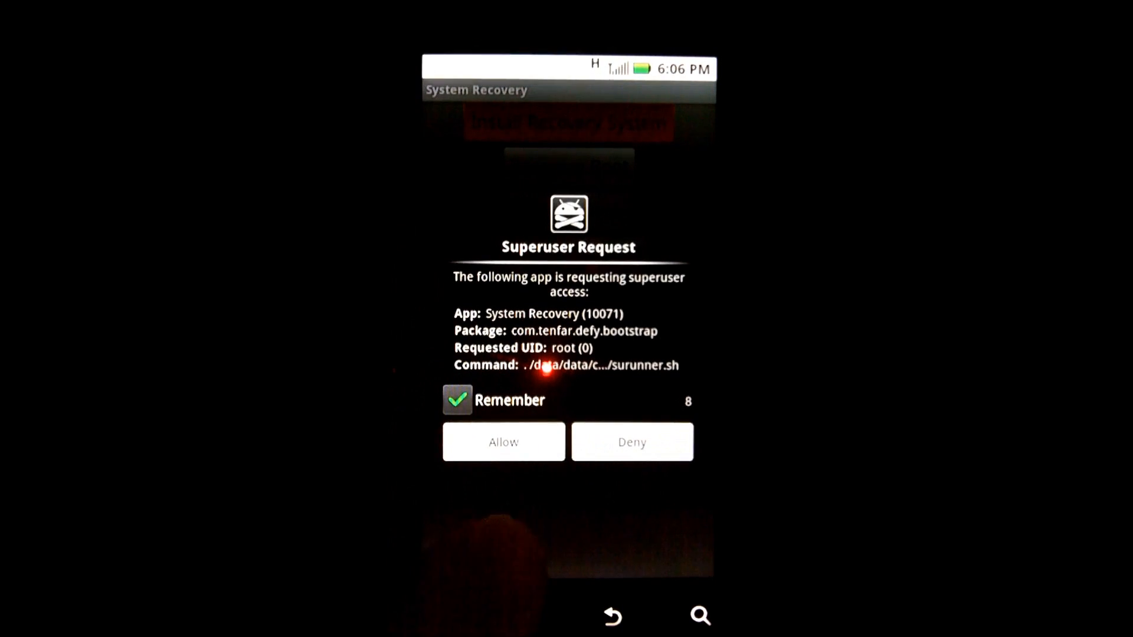
left_click(502, 442)
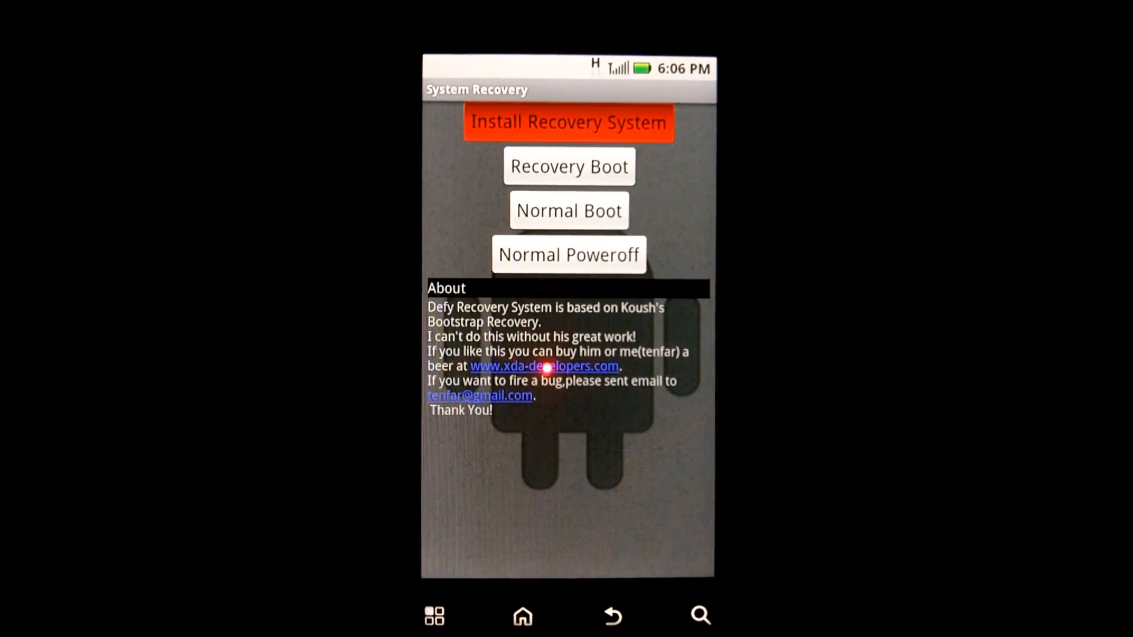
left_click(568, 122)
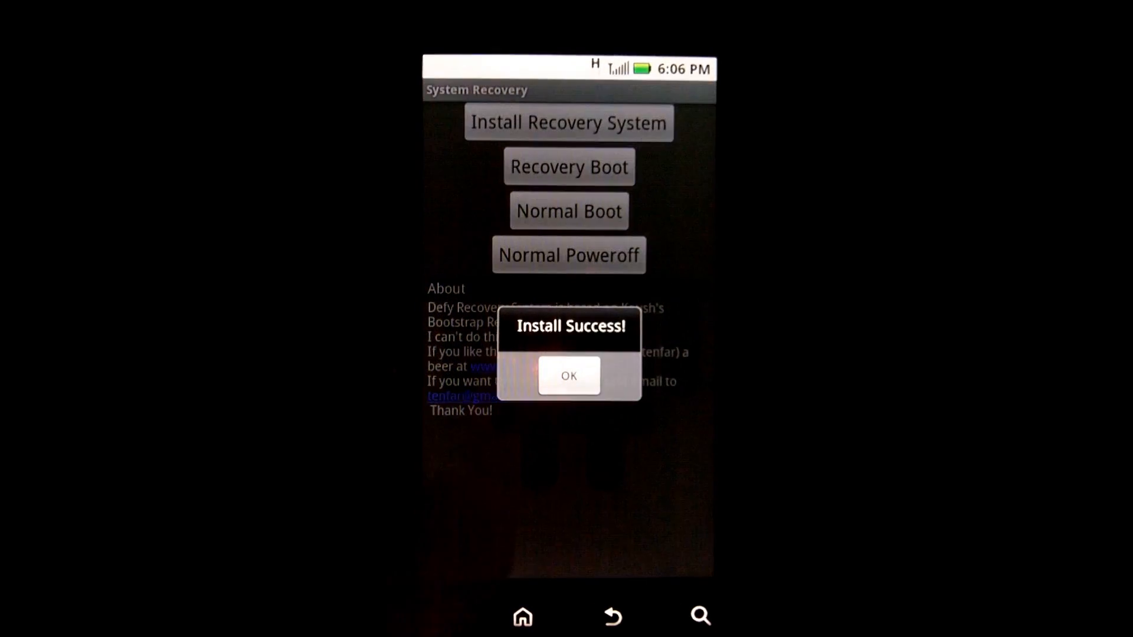
left_click(569, 376)
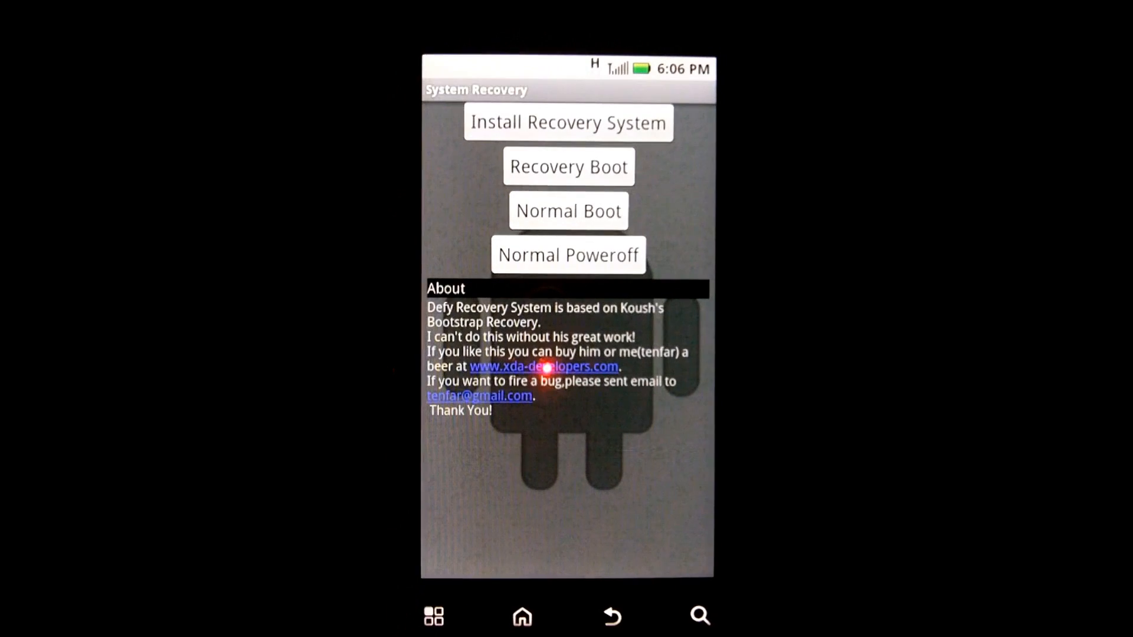
left_click(568, 167)
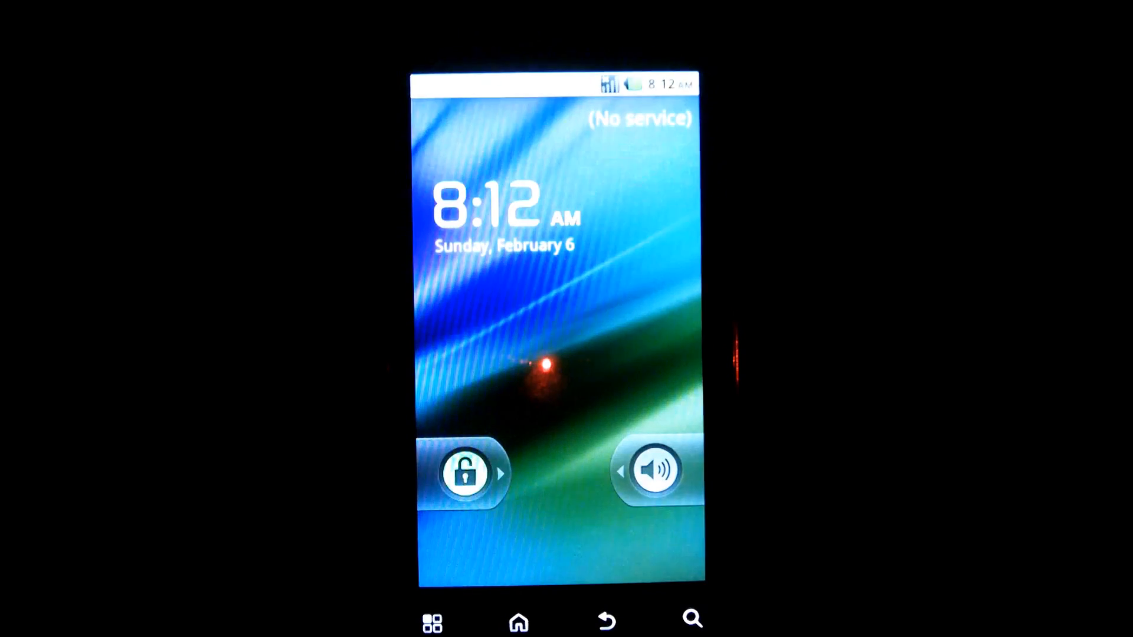
Step: Unlock the XT720 and get past the backup-data and Welcome setup screens
left_click(466, 473)
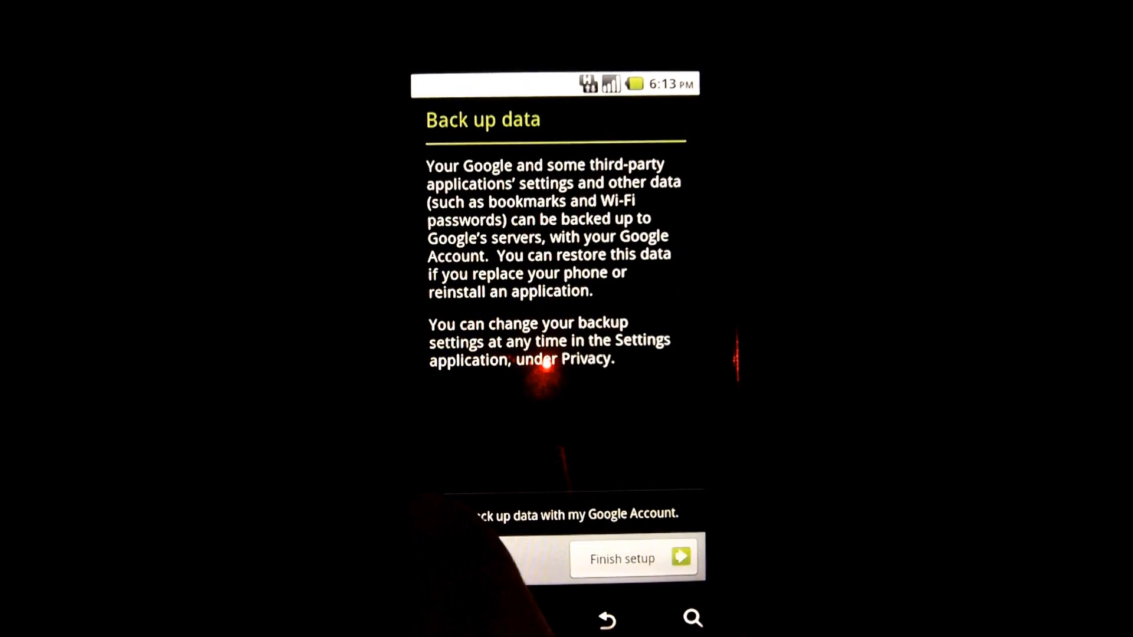
left_click(632, 559)
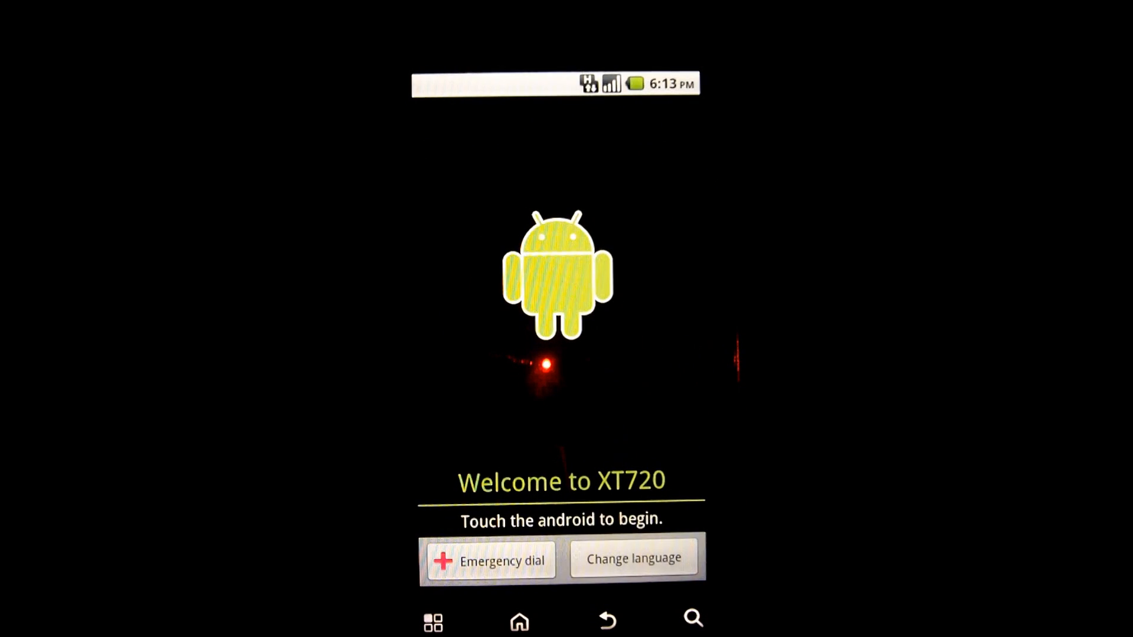
left_click(556, 285)
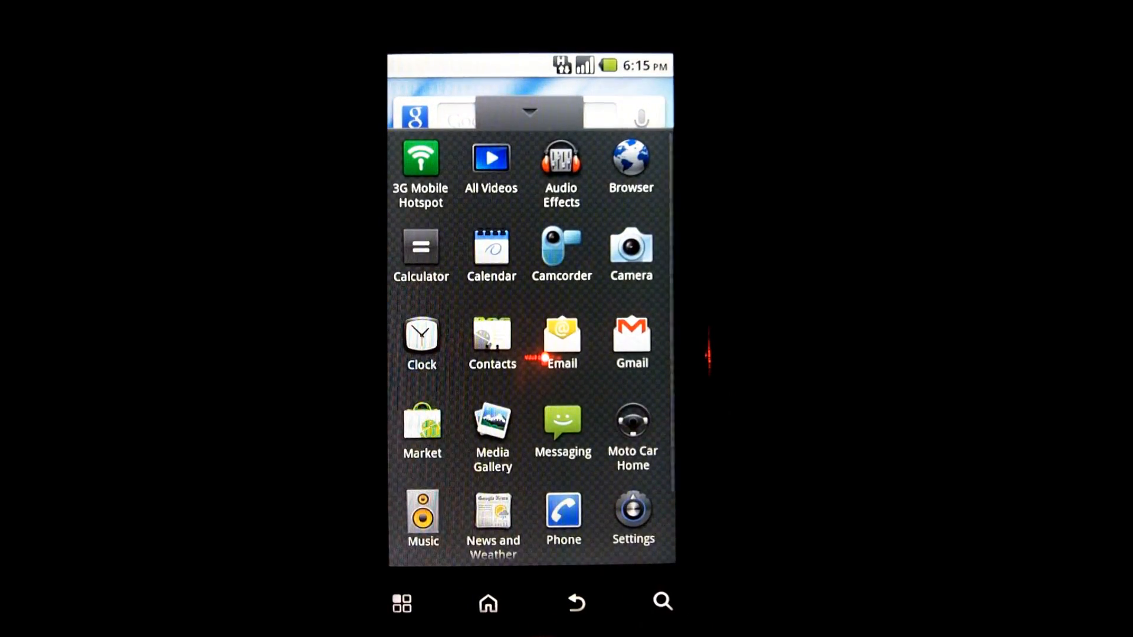
Step: Check About phone for Android 2.2.1 and kernel 2.6.29-omap1, then go Home
scroll("down", 3)
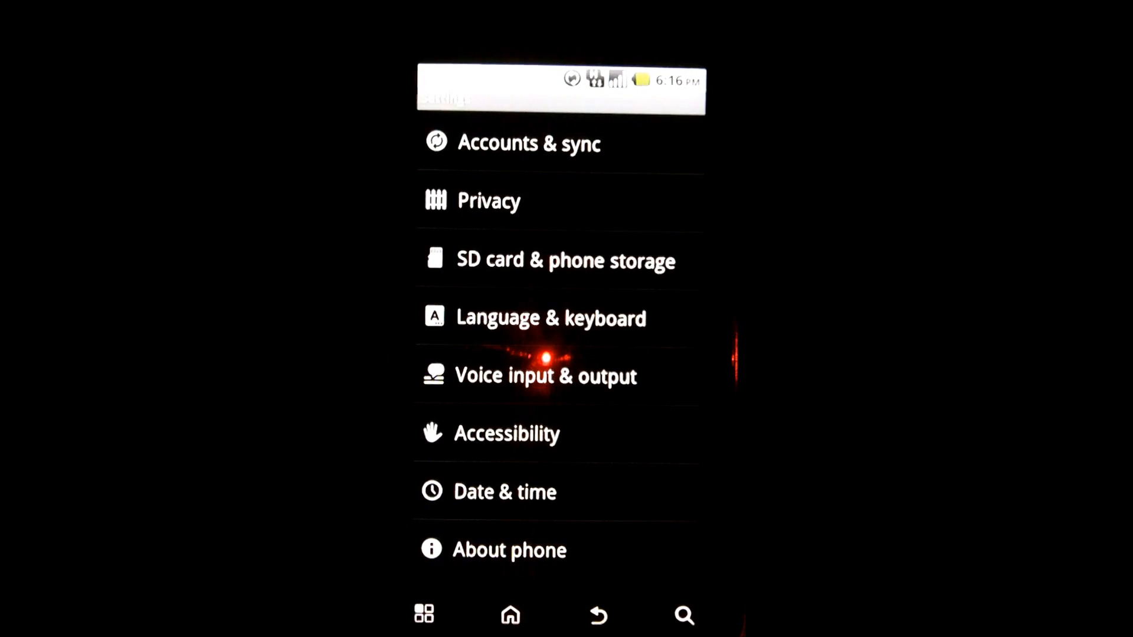
left_click(510, 550)
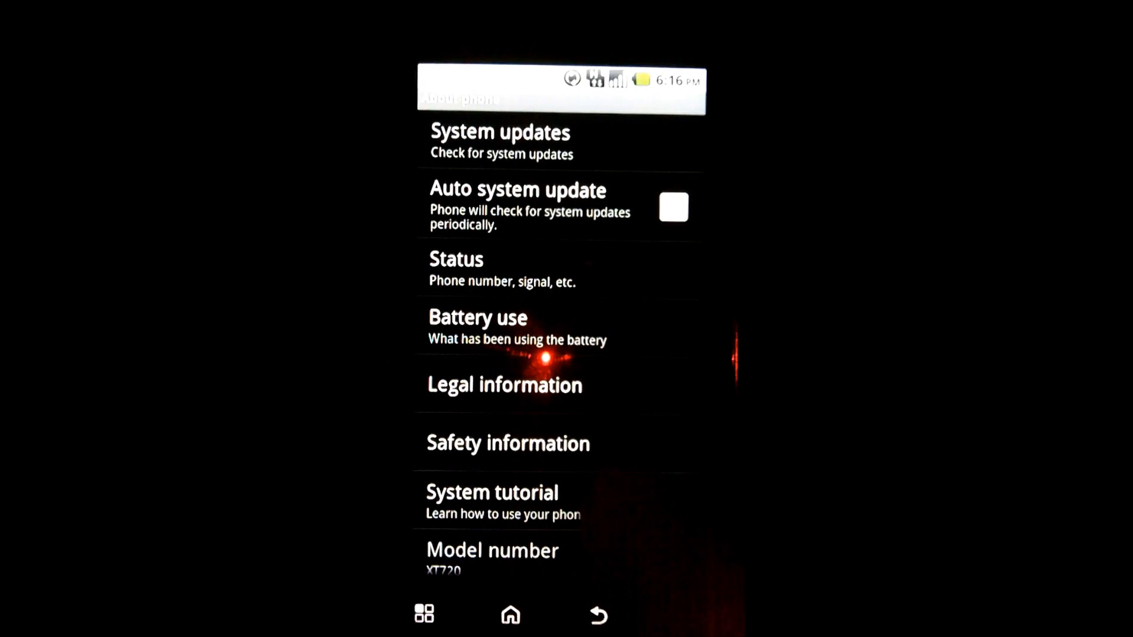
scroll("down", 3)
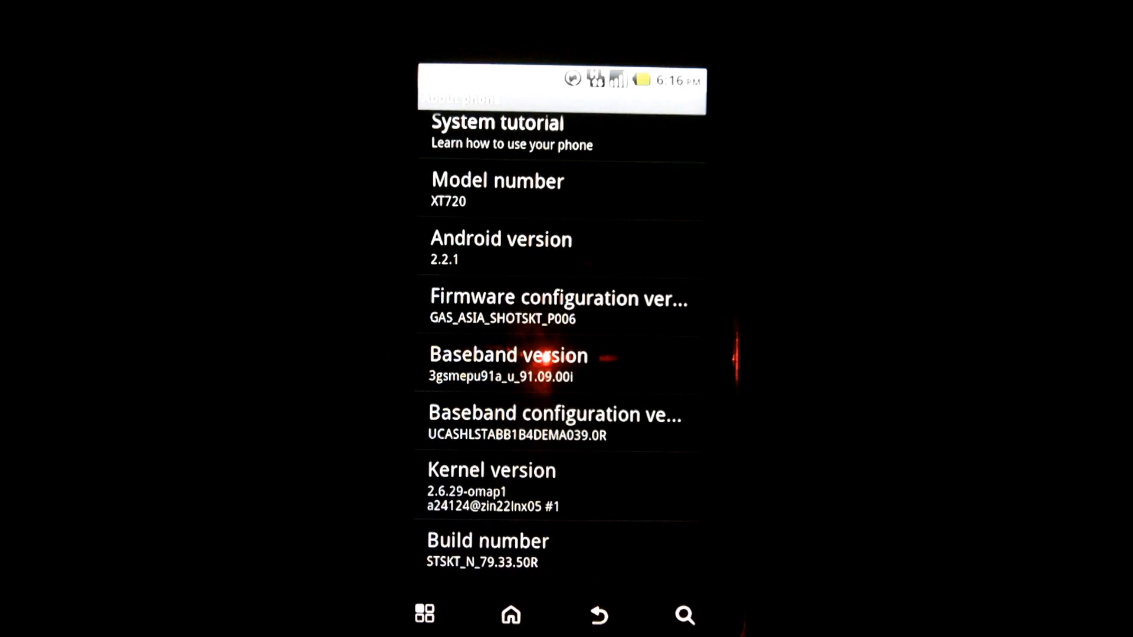
left_click(510, 615)
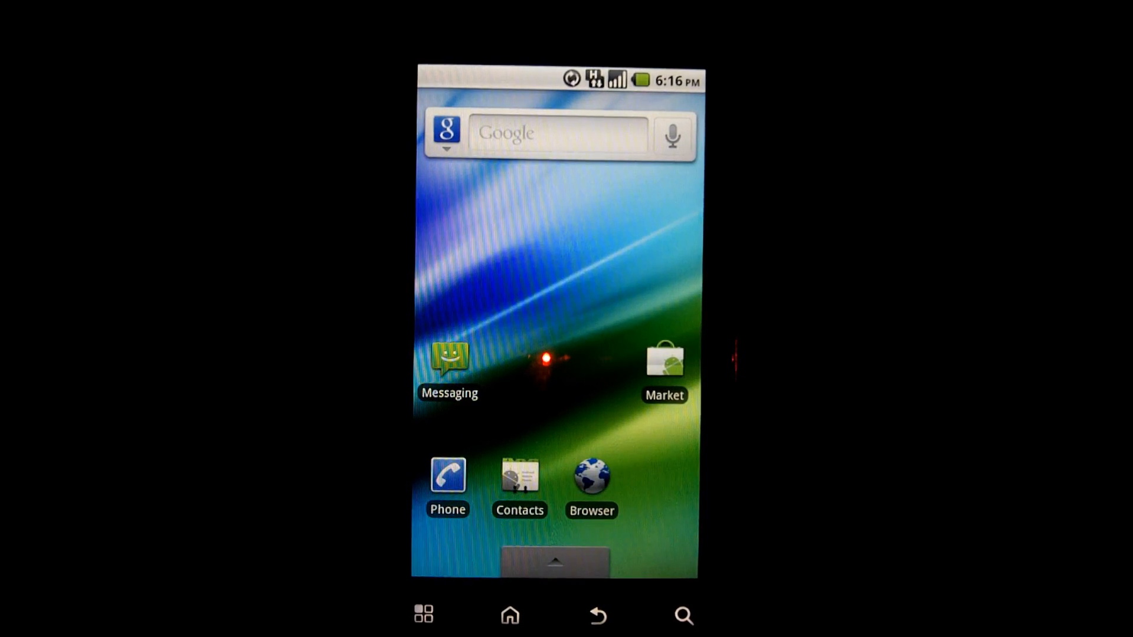
left_click(554, 563)
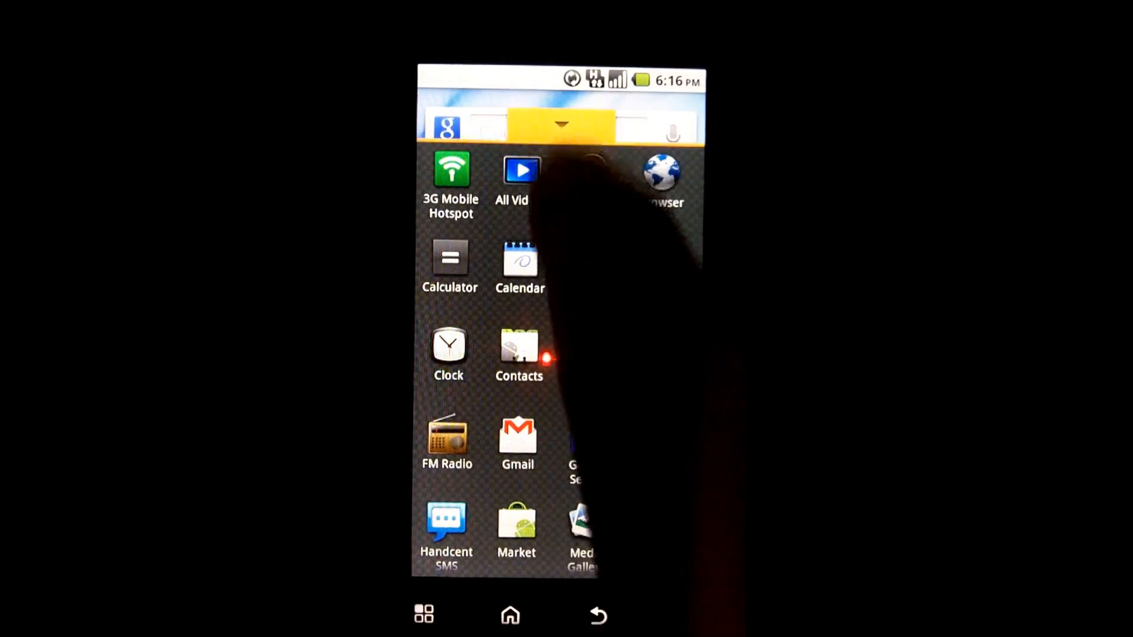
left_click(509, 615)
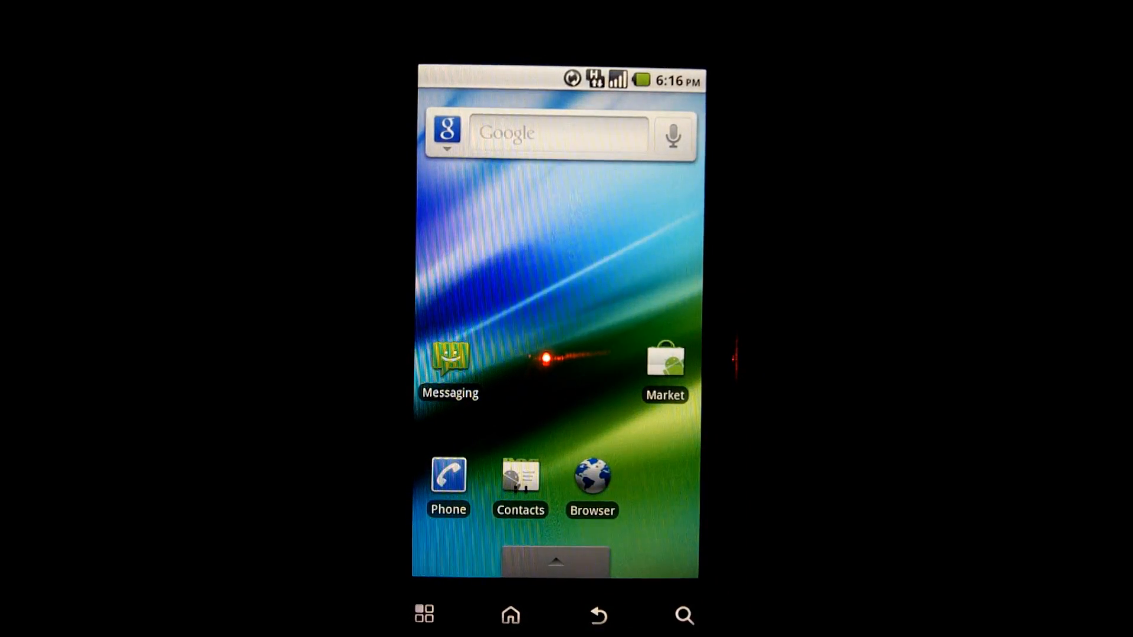